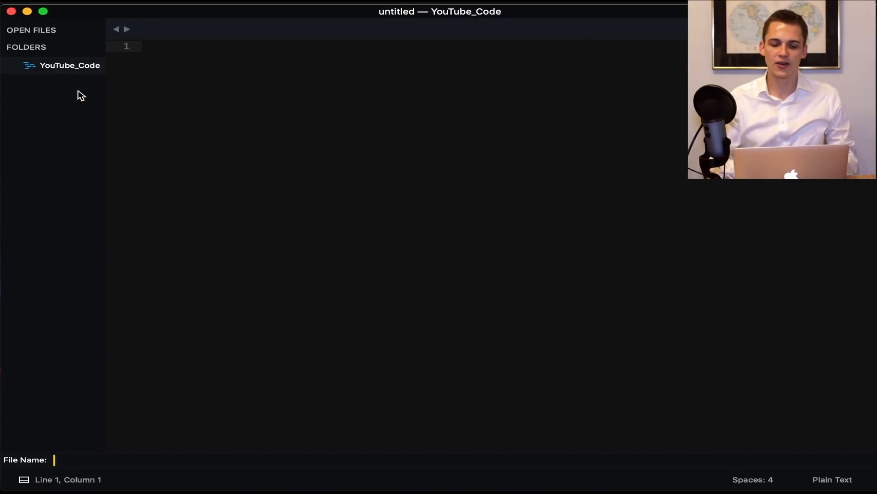
Step: Create DB_Manager.py with the sqlite3 import and the OperationalError, IntegrityError imports
{"action": "type", "text": "DB_Manager.py"}
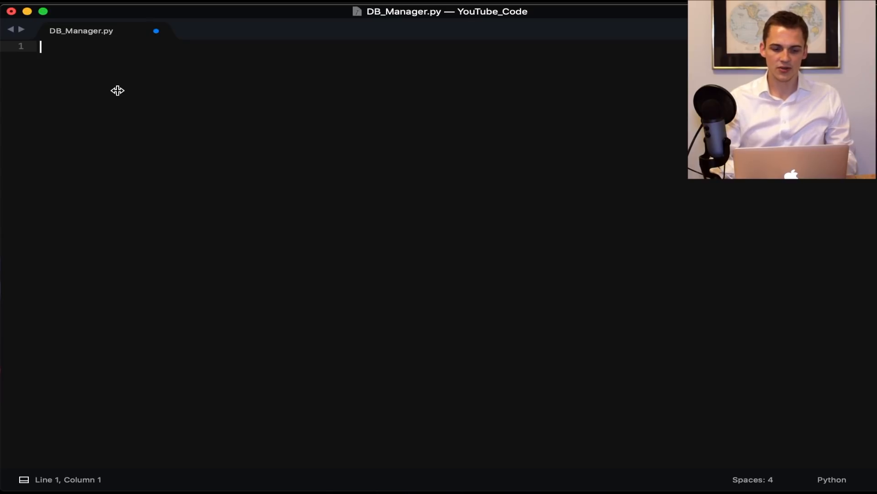
{"action": "mouse_move", "coordinate": [9, 87]}
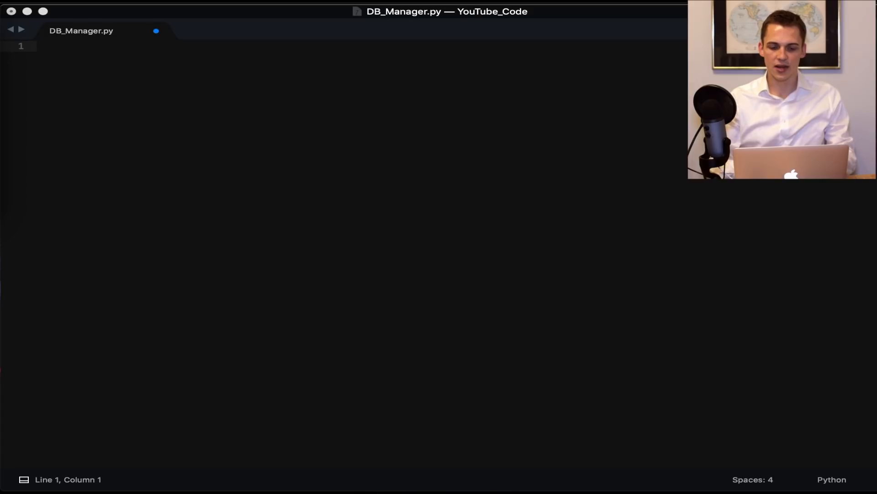
{"action": "type", "text": "import sqlite3"}
{"action": "type", "text": "from sqlite3 i"}
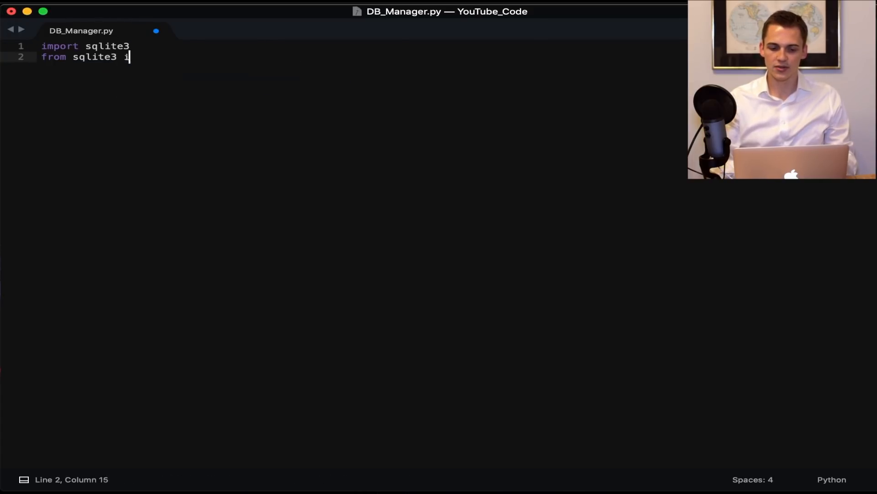
{"action": "type", "text": "mport OperationalError, IntegrityError"}
{"action": "type", "text": "import os"}
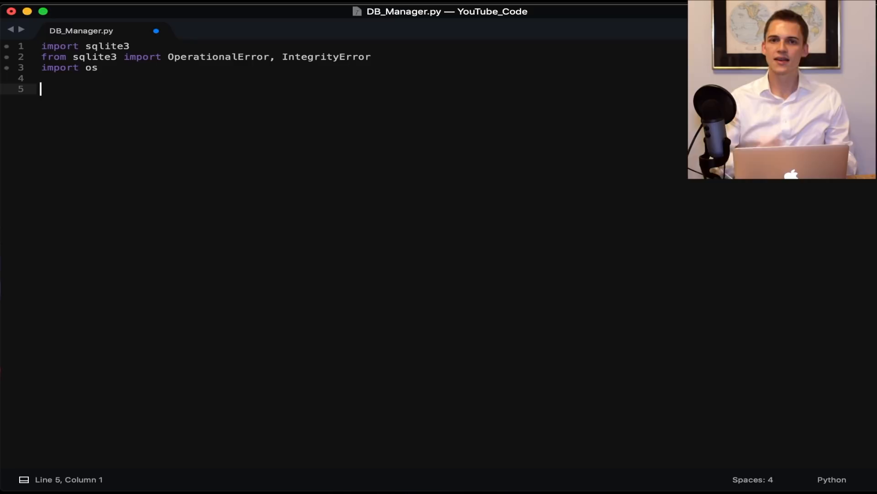
Step: Define class DB_Manager with conn = None and __init__(self, db_name, dict_output=False) storing db_name
{"action": "type", "text": "class DB_Manager:"}
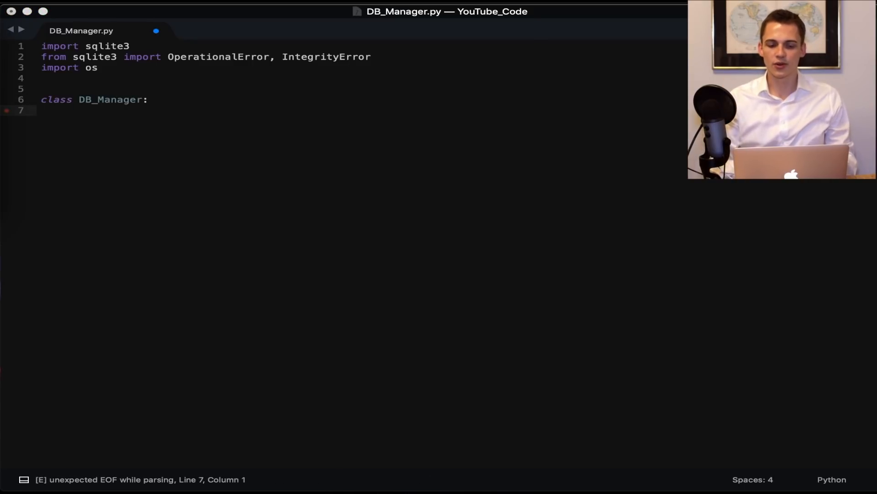
{"action": "type", "text": "conn = None"}
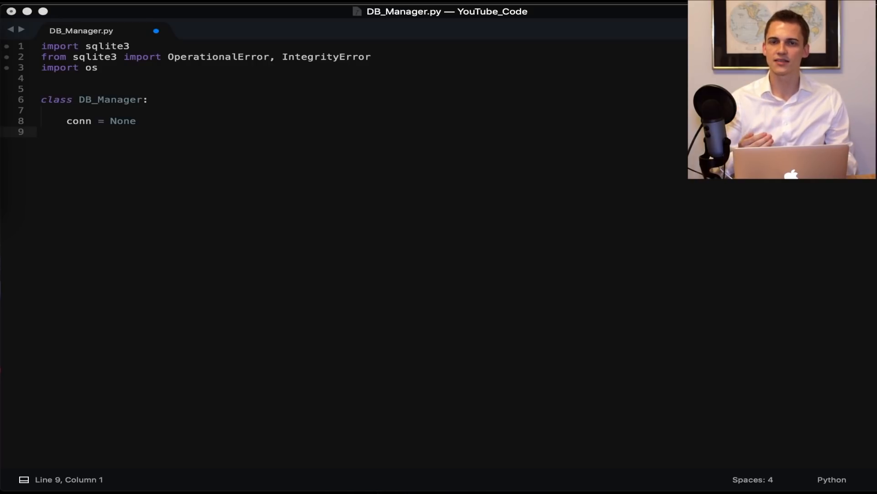
{"action": "type", "text": "def _"}
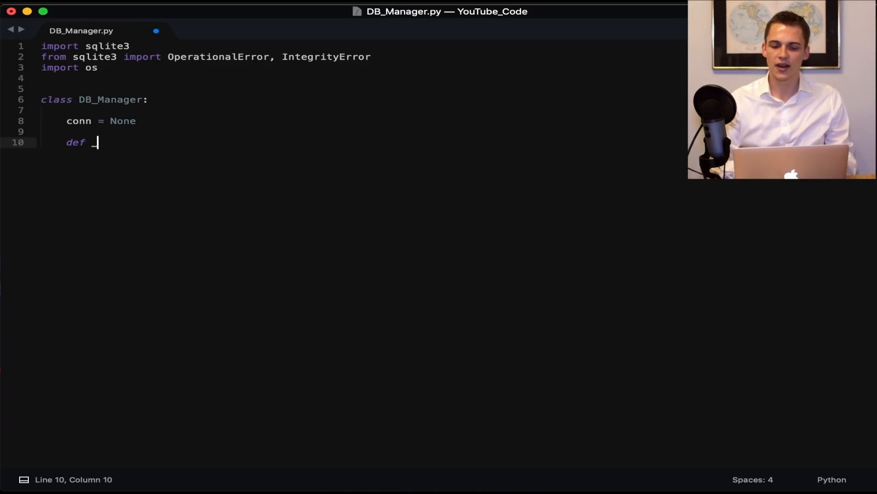
{"action": "type", "text": "_init__(self, db_name, dict_output=False):"}
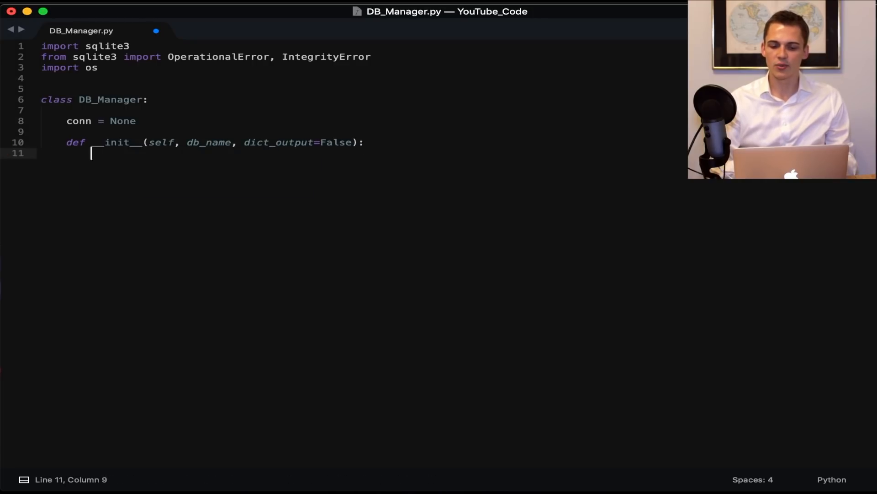
{"action": "type", "text": "self.db_name = db_name"}
{"action": "type", "text": "self.dict_output = dict_output"}
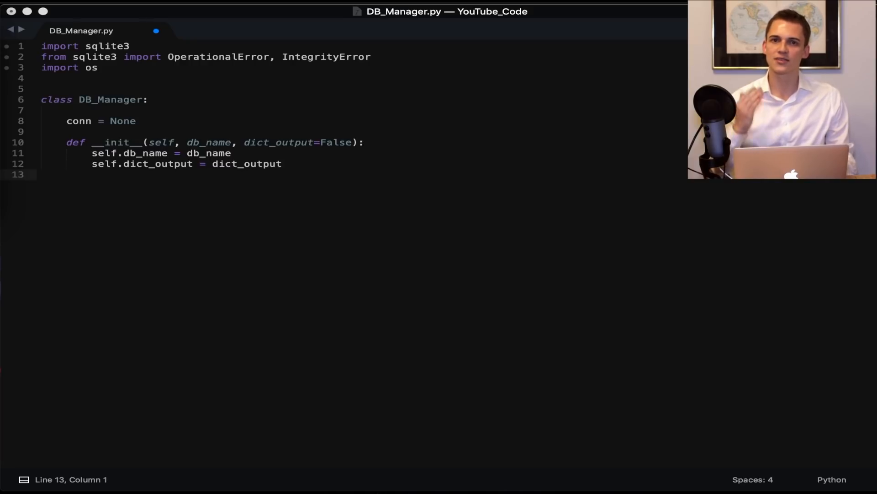
Step: Write __enter__ connecting to the DB, setting sqlite3.Row as row_factory when dict_output, returning self
{"action": "type", "text": "def __enter_"}
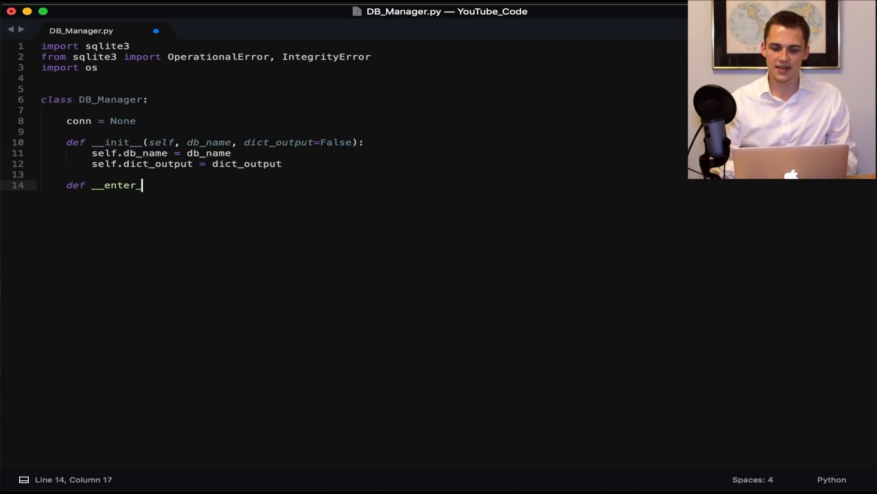
{"action": "type", "text": "__(self):"}
{"action": "type", "text": "if"}
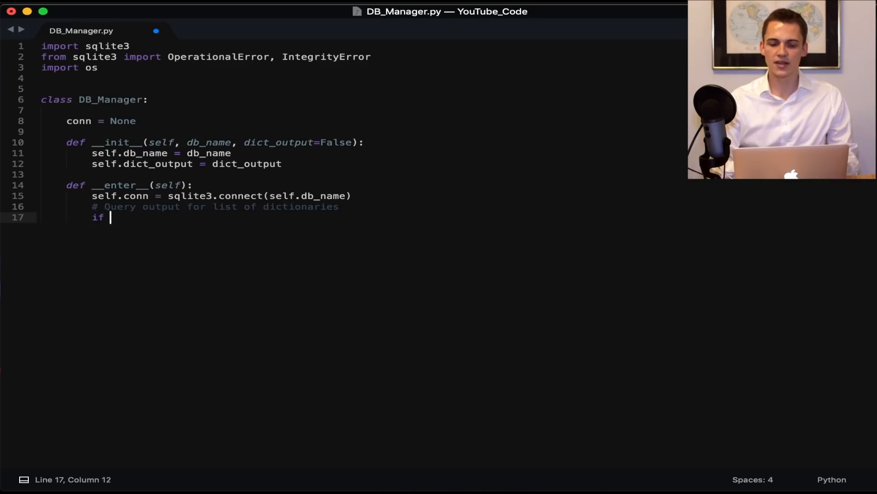
{"action": "type", "text": "self.dict_output:"}
{"action": "type", "text": "self.conn.row_factory"}
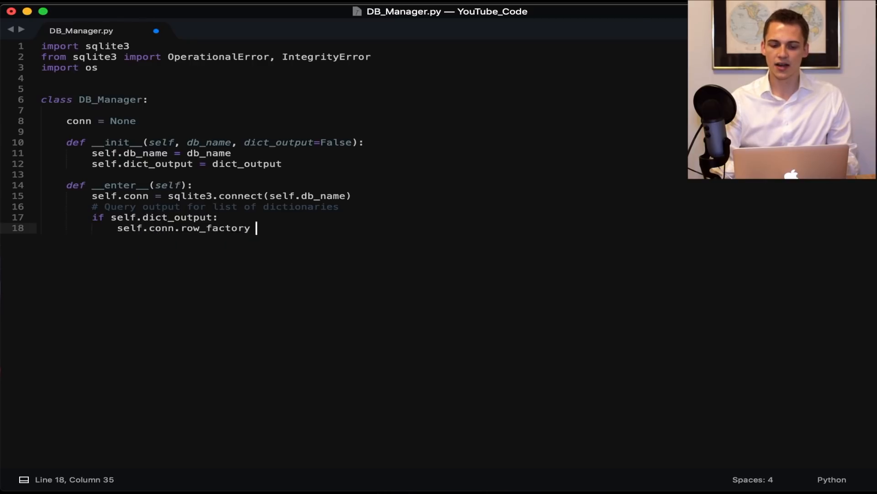
{"action": "type", "text": "= sqlite3.Row"}
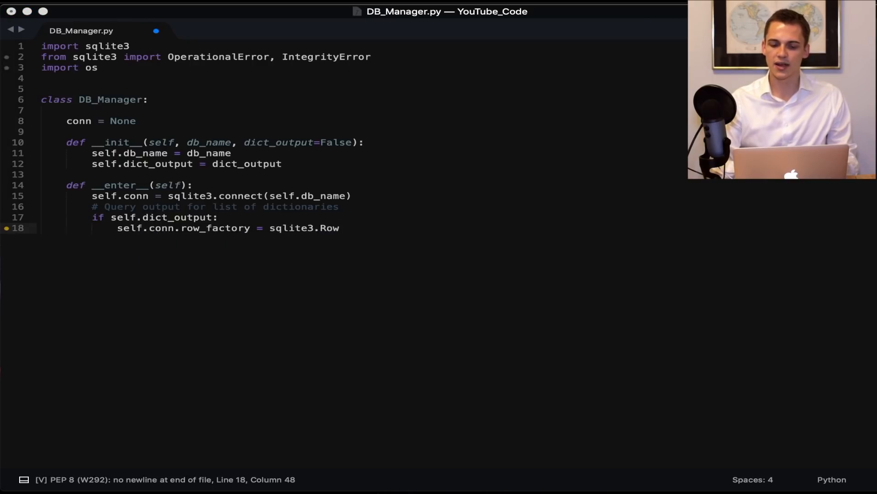
{"action": "type", "text": "return self"}
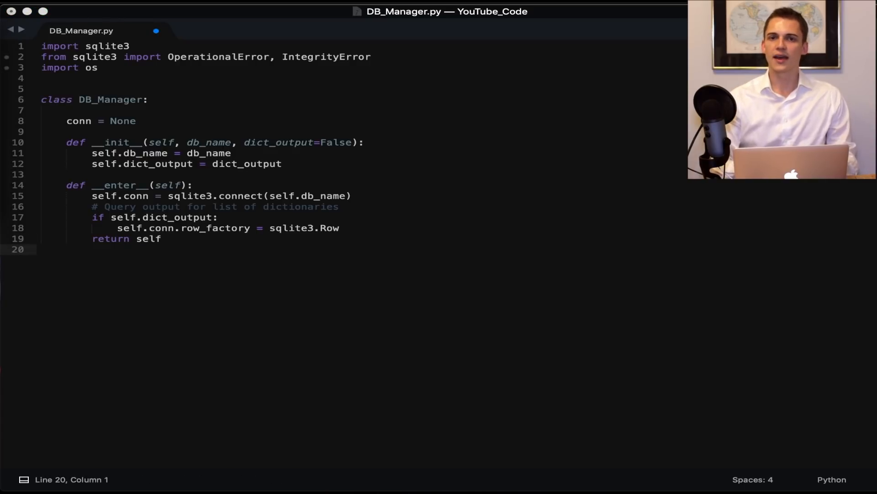
Step: Write __exit__ that closes self.conn
{"action": "type", "text": "def __exit__(self, exc_type, exc_val, exc_tb):"}
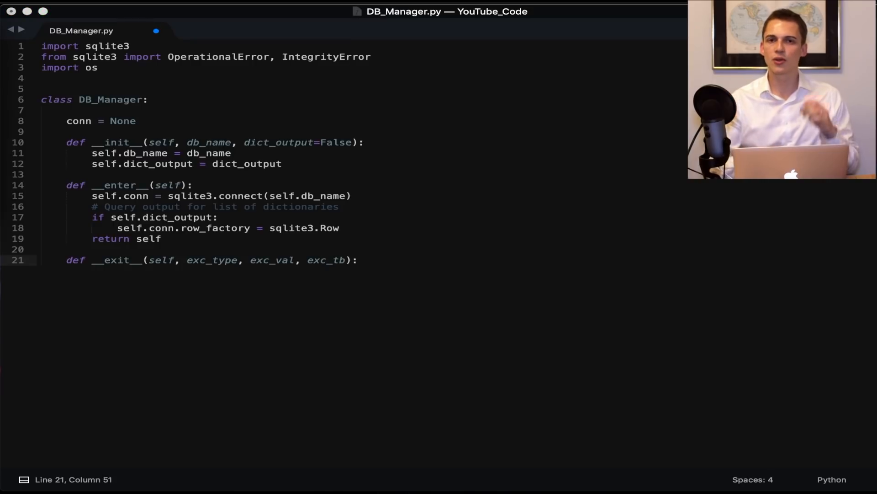
{"action": "type", "text": "self.conn.close("}
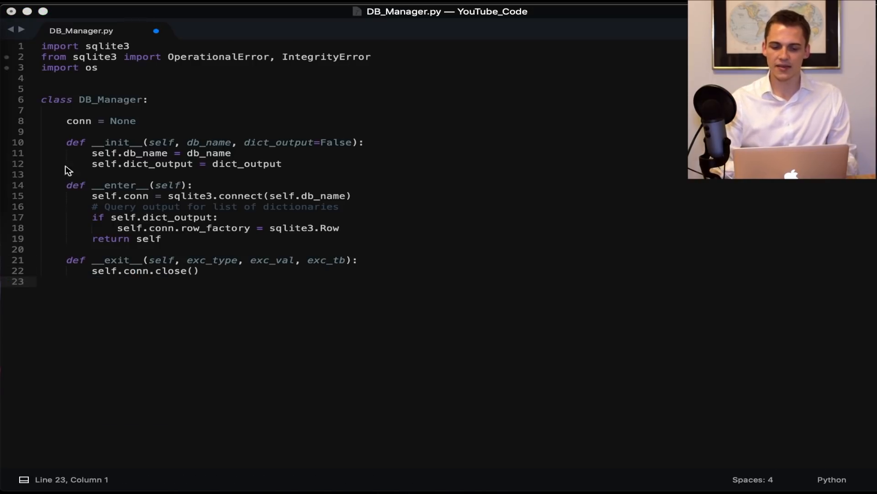
{"action": "mouse_move", "coordinate": [211, 272]}
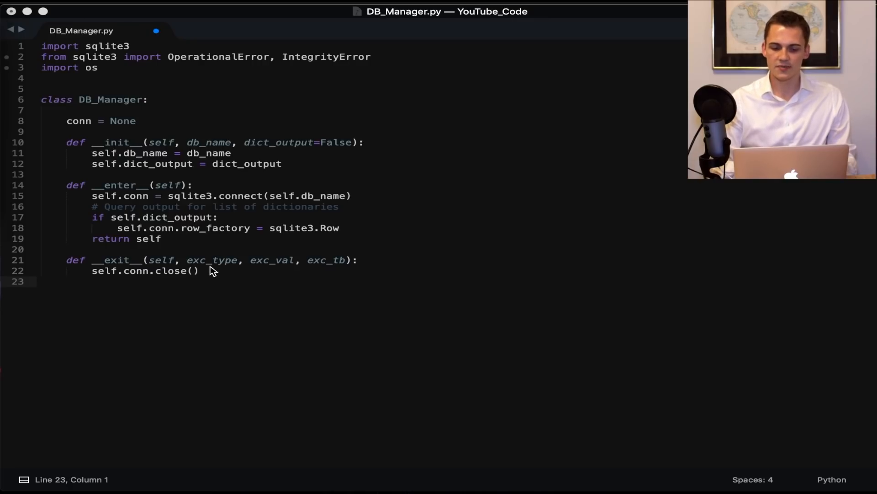
{"action": "mouse_move", "coordinate": [163, 274]}
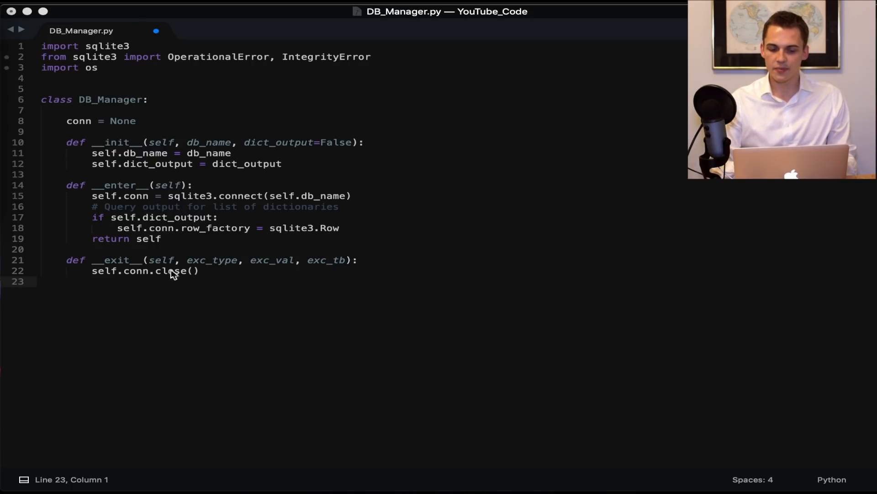
{"action": "mouse_move", "coordinate": [209, 274]}
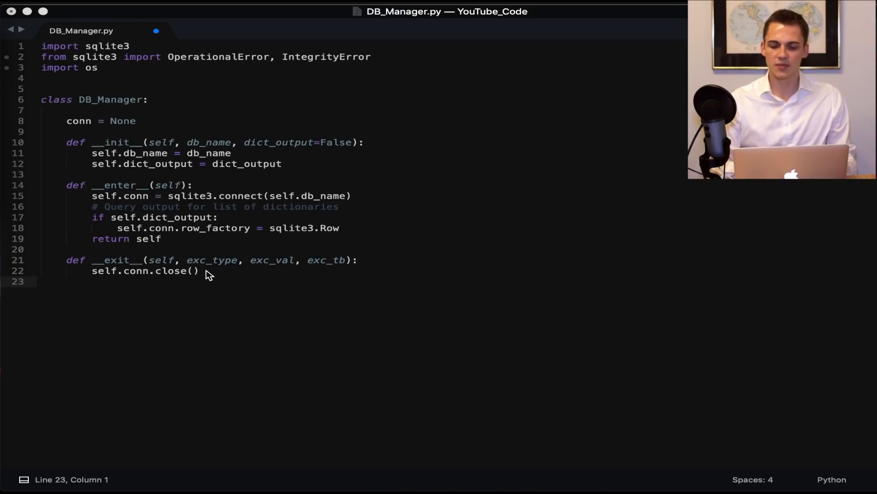
{"action": "mouse_move", "coordinate": [242, 273]}
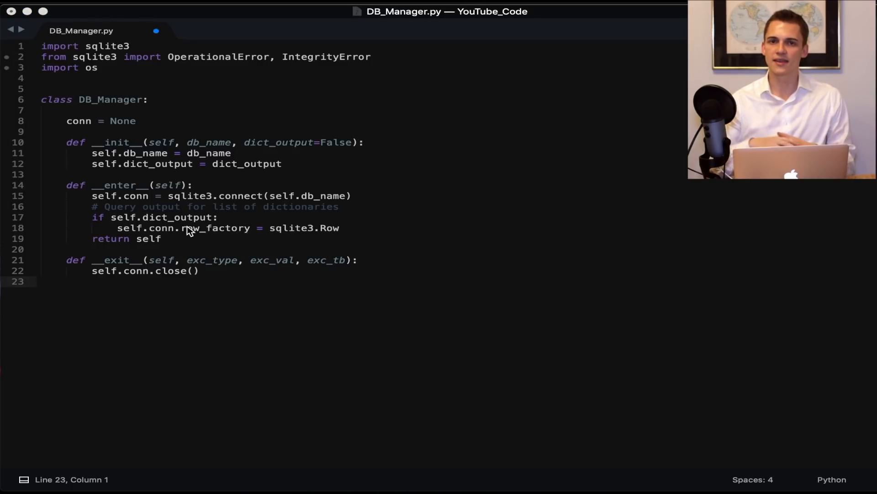
{"action": "mouse_move", "coordinate": [195, 184]}
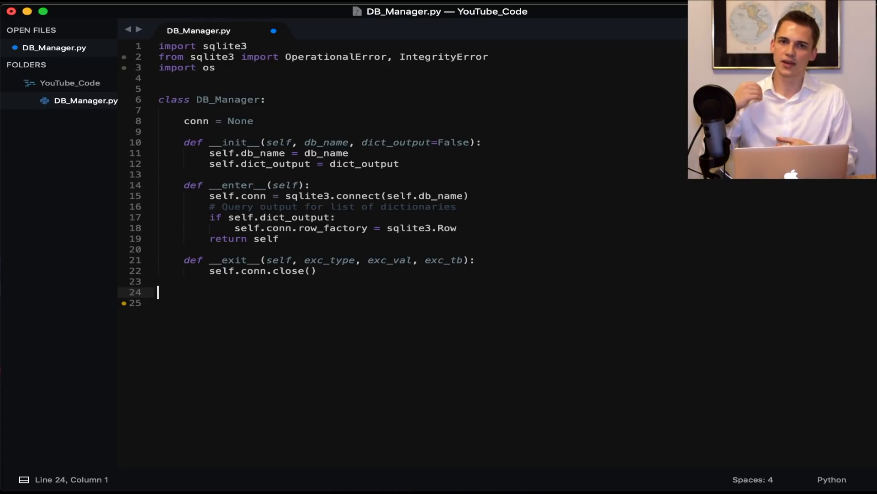
{"action": "mouse_move", "coordinate": [58, 87]}
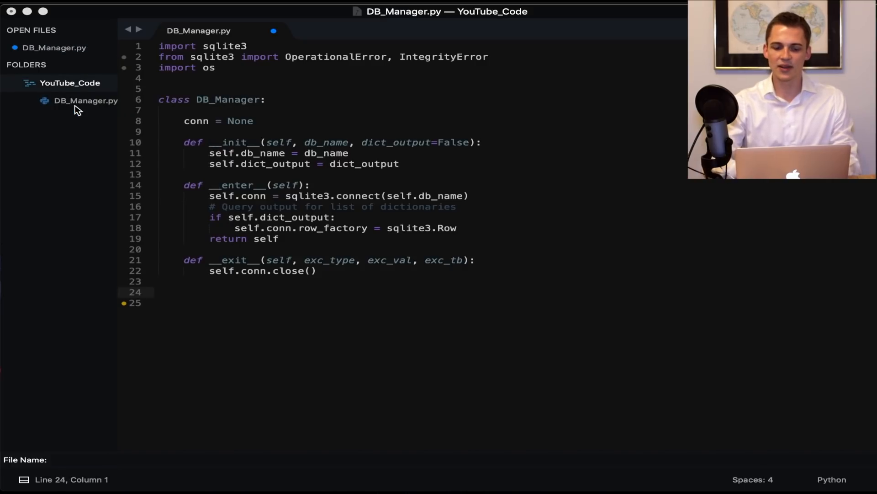
Step: Create tables.sql and start the CREATE TABLE contacts definition
{"action": "left_click", "coordinate": [53, 460]}
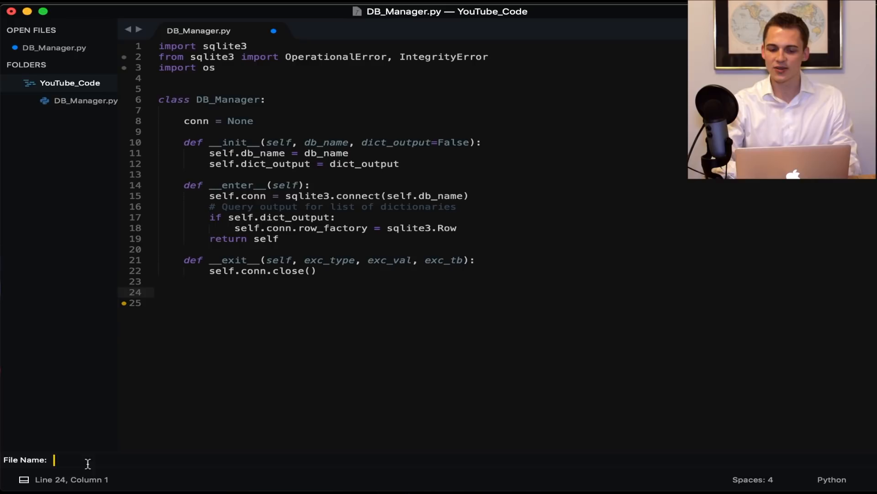
{"action": "type", "text": "tables.sql"}
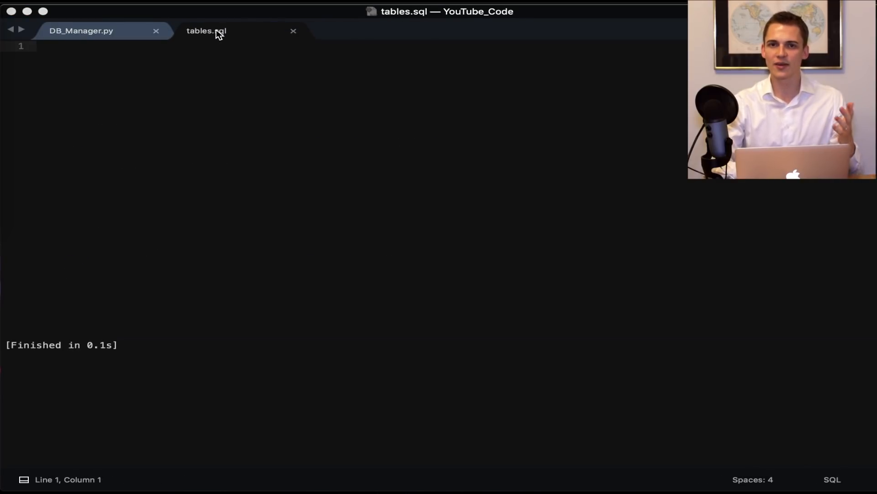
{"action": "type", "text": "CREATE TABLE contacts ("}
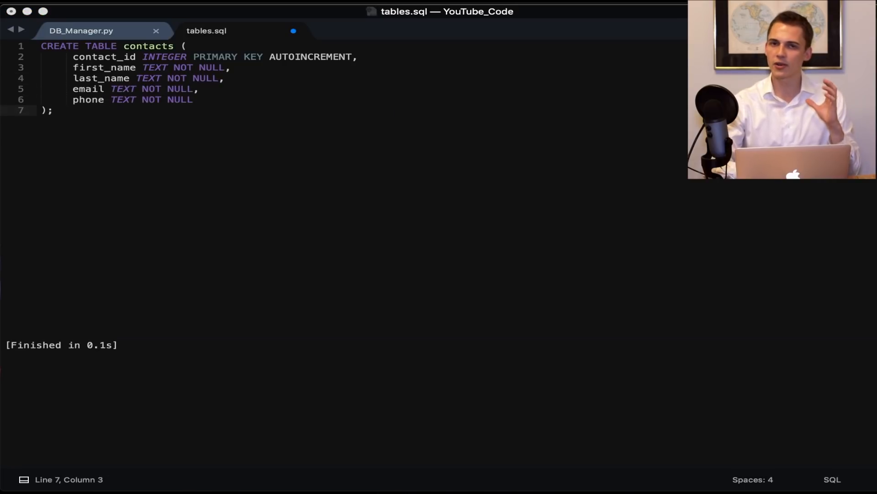
Step: Add CREATE TABLE ig_user with username TEXT and posts INTEGER columns
{"action": "type", "text": "CRE"}
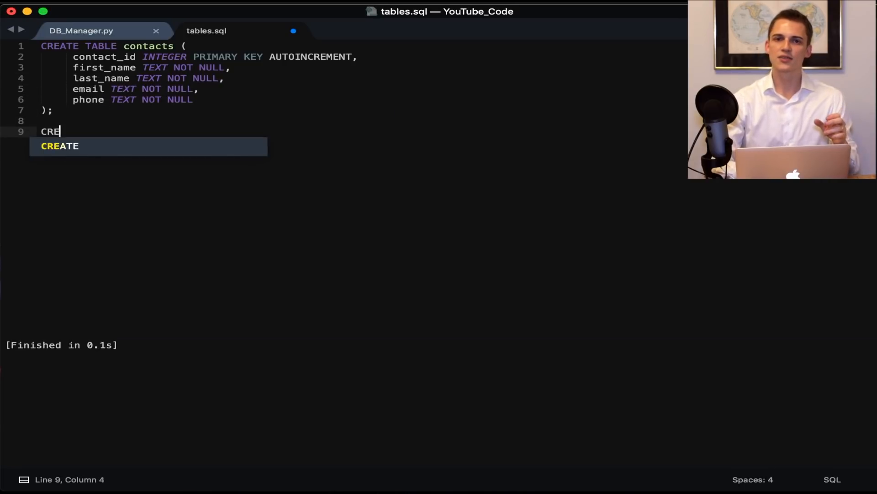
{"action": "type", "text": "ATE TABLE ig_user ("}
{"action": "type", "text": "usern"}
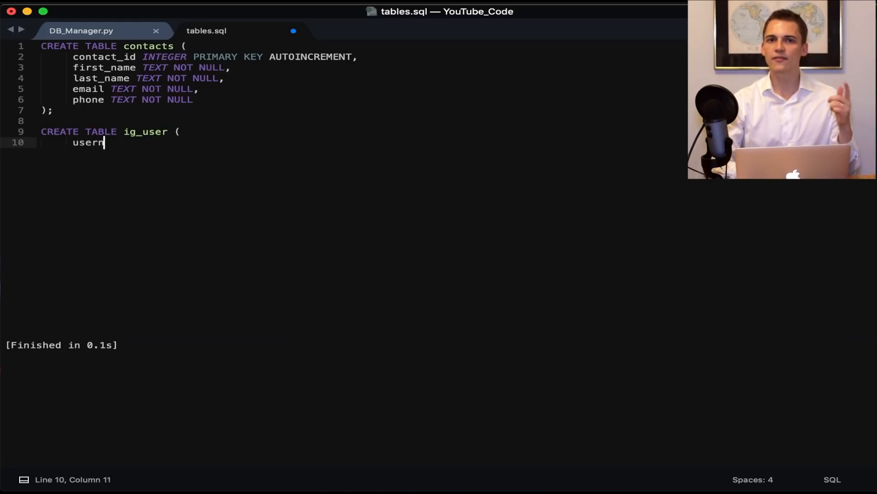
{"action": "type", "text": "ame TEXT,"}
{"action": "type", "text": "followers INTEGER,"}
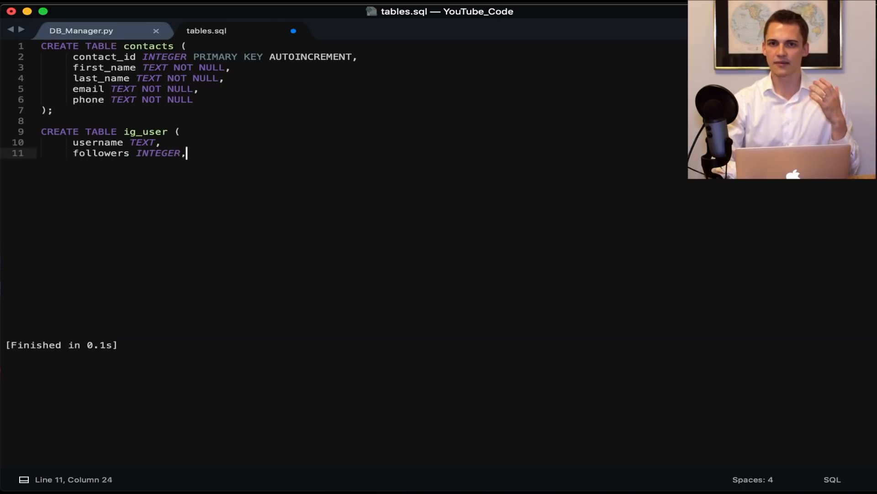
{"action": "type", "text": "posts INTEGER"}
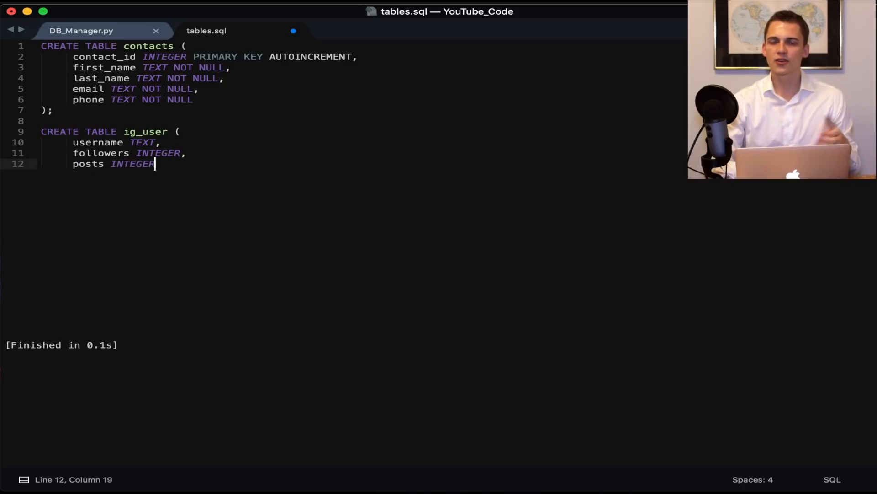
{"action": "type", "text": ","}
{"action": "type", "text": "following INTEGER"}
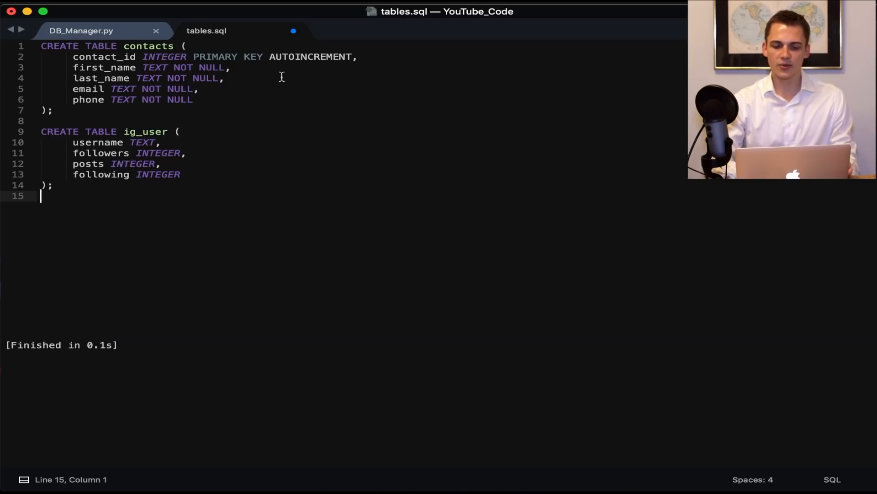
Step: Insert an ig_id INTEGER PRIMARY KEY AUTOINCREMENT line as the first column of ig_user
{"action": "double_click", "coordinate": [310, 56]}
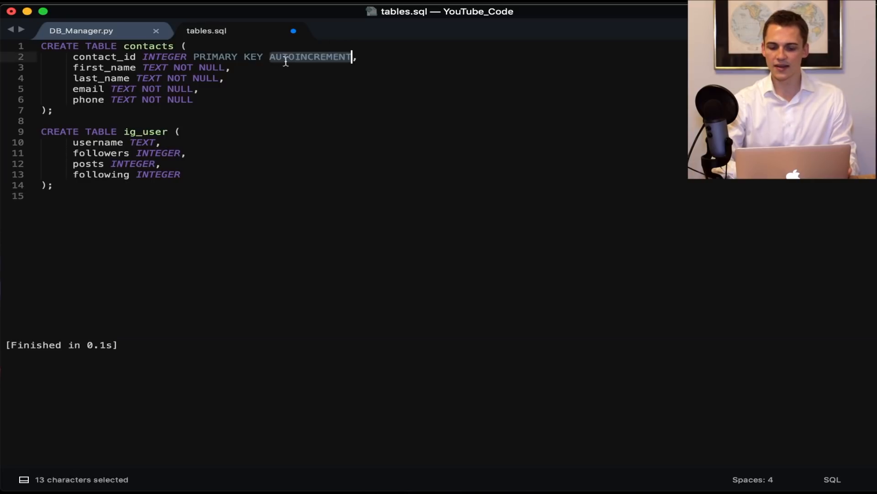
{"action": "double_click", "coordinate": [103, 56]}
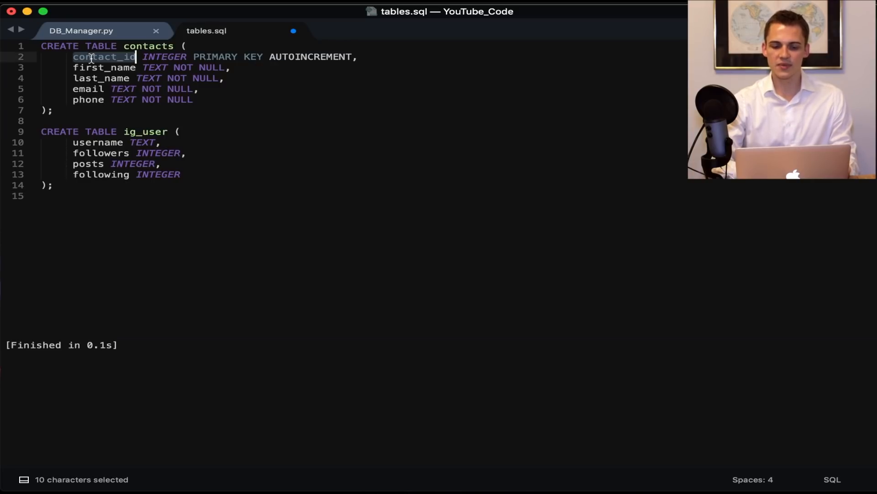
{"action": "left_click", "coordinate": [91, 56]}
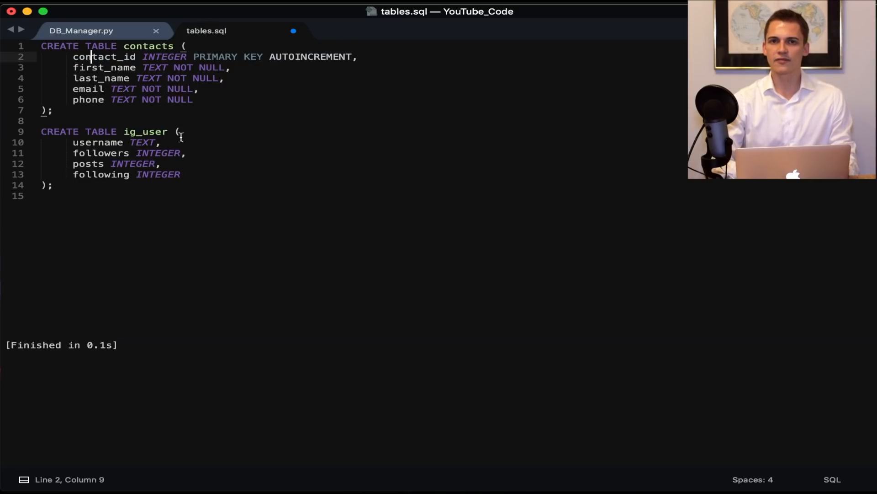
{"action": "left_click", "coordinate": [178, 132]}
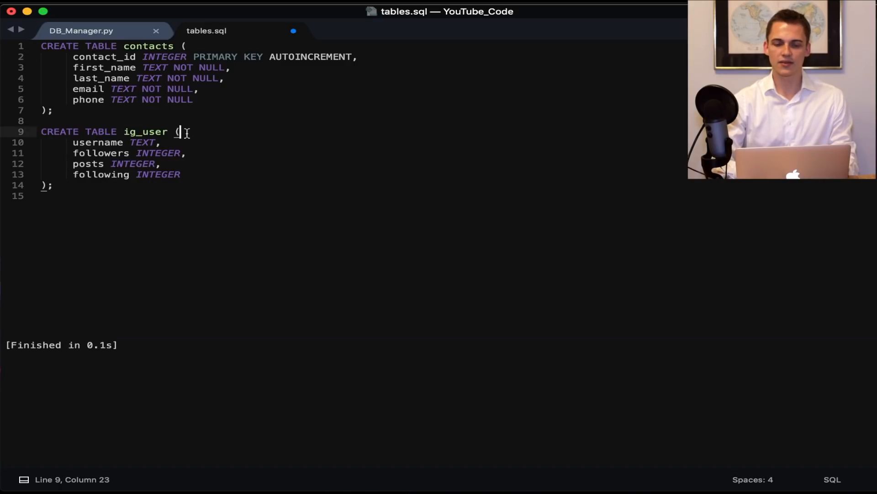
{"action": "key", "text": "Return"}
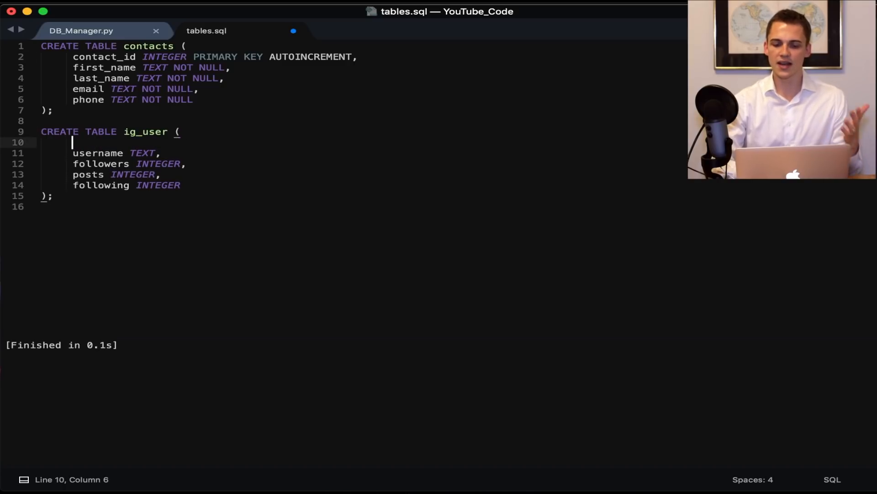
{"action": "type", "text": "ig_"}
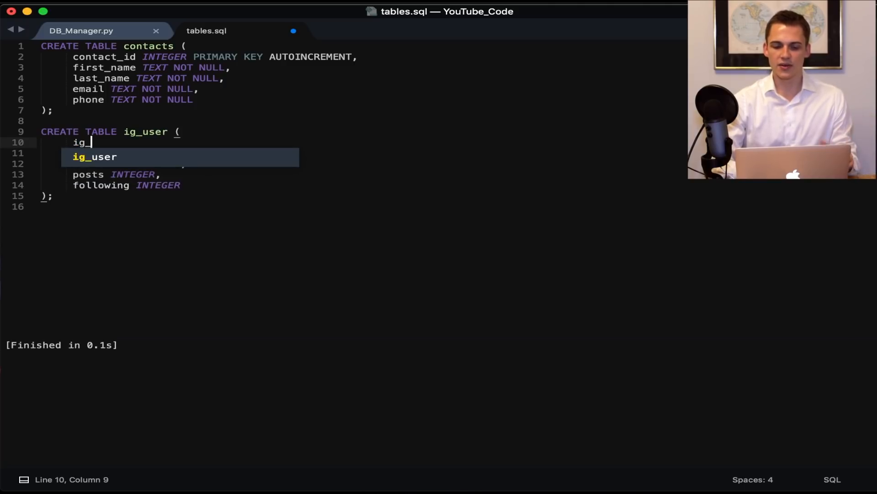
{"action": "type", "text": "id"}
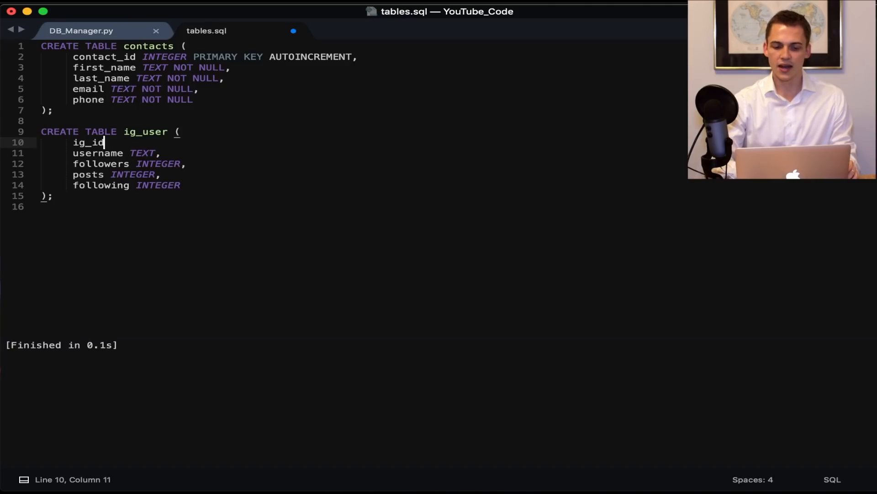
{"action": "type", "text": "INTEGER"}
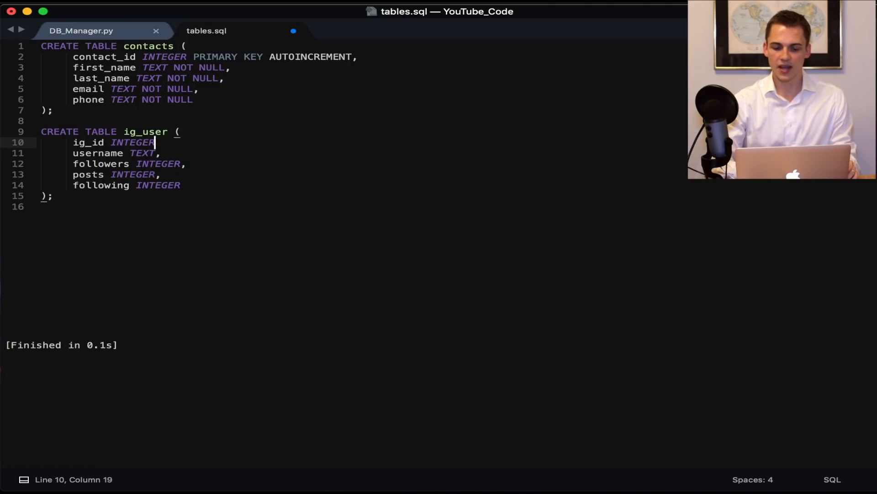
{"action": "type", "text": "PRIMARY KEY"}
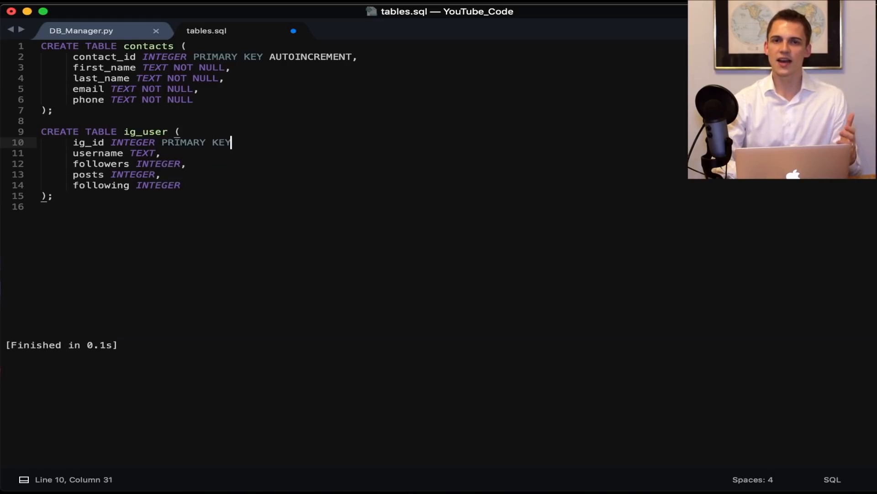
{"action": "type", "text": "AUTOINCREMENT"}
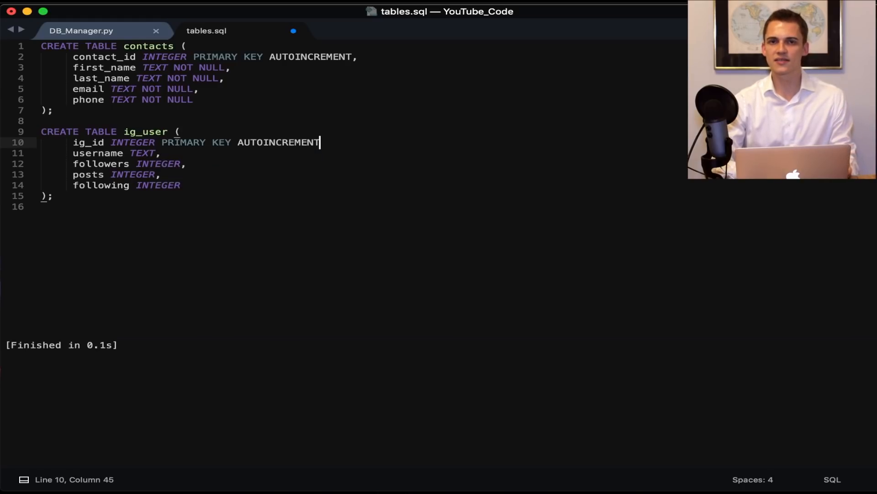
{"action": "type", "text": ","}
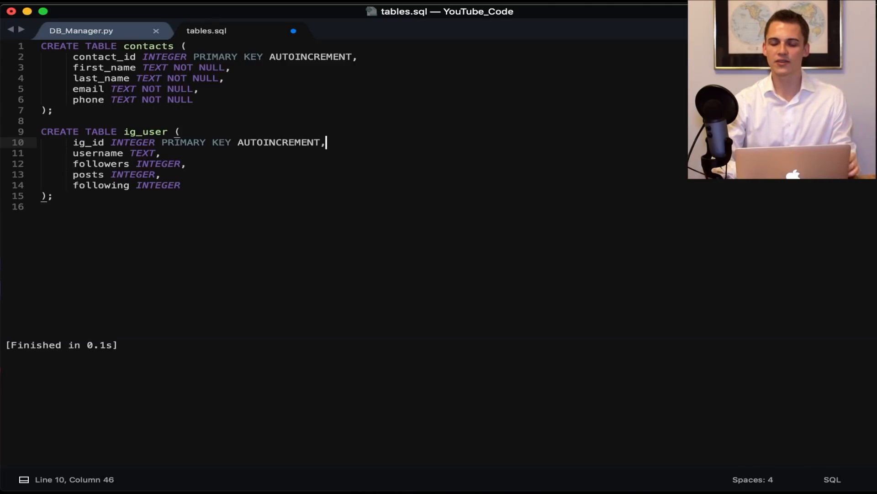
{"action": "left_click", "coordinate": [180, 186]}
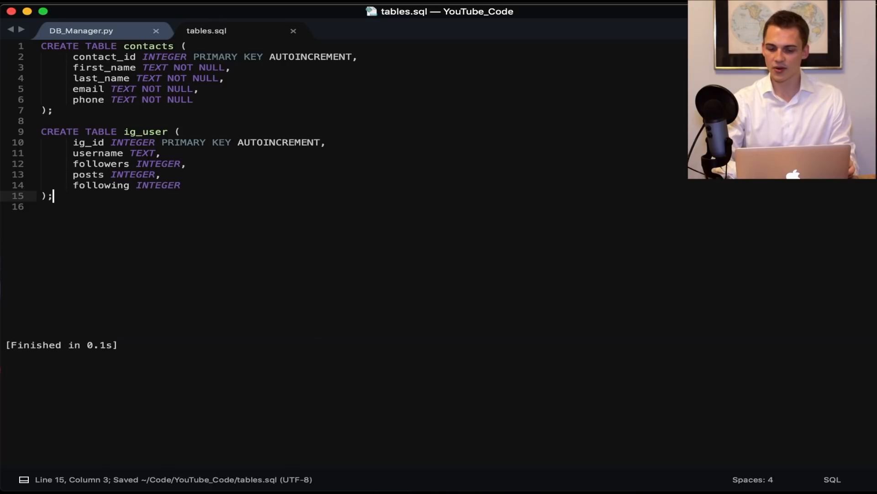
{"action": "mouse_move", "coordinate": [205, 31]}
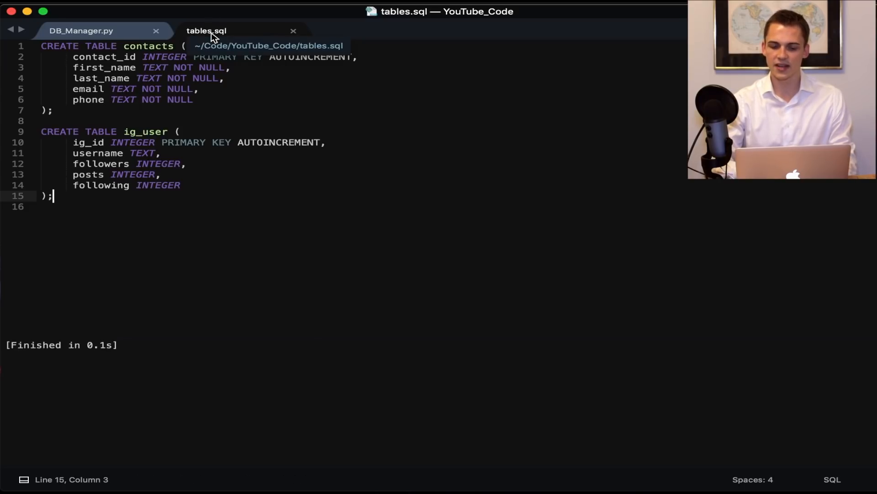
Step: In DB_Manager.py, define create_table(self, sql_tables_file) with its docstring and a with open(..., 'r') block
{"action": "left_click", "coordinate": [81, 31]}
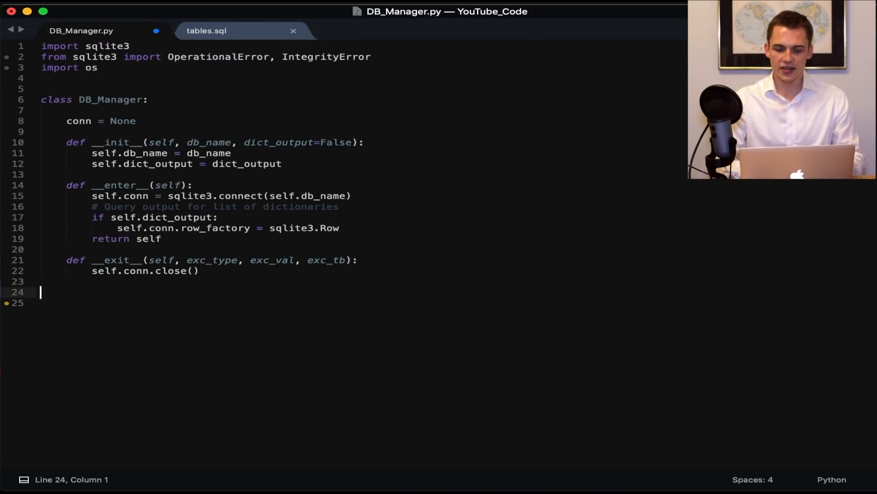
{"action": "type", "text": "def create_table(self, s"}
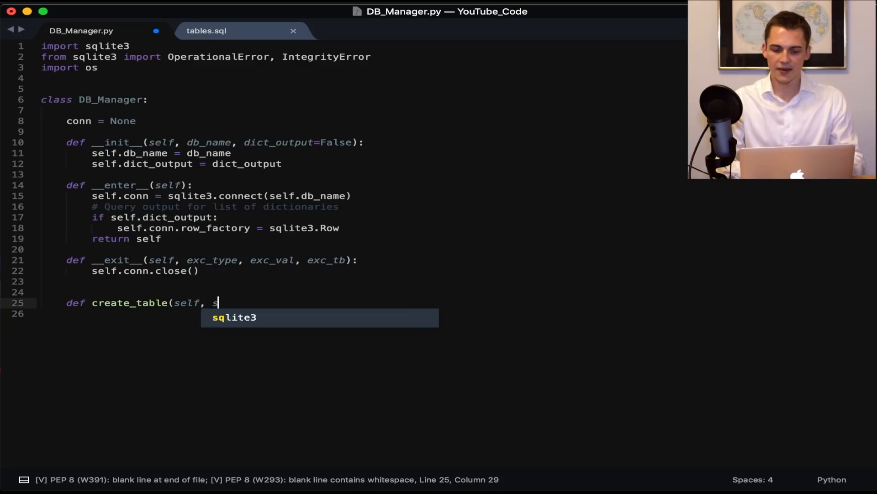
{"action": "type", "text": "ql_tables_file):"}
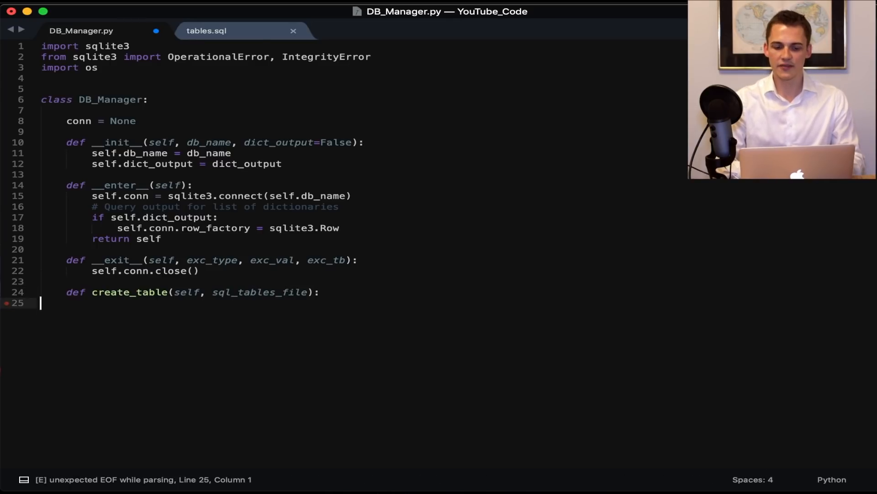
{"action": "type", "text": "\"\"\"Creates table in DB from a script file\"\"\""}
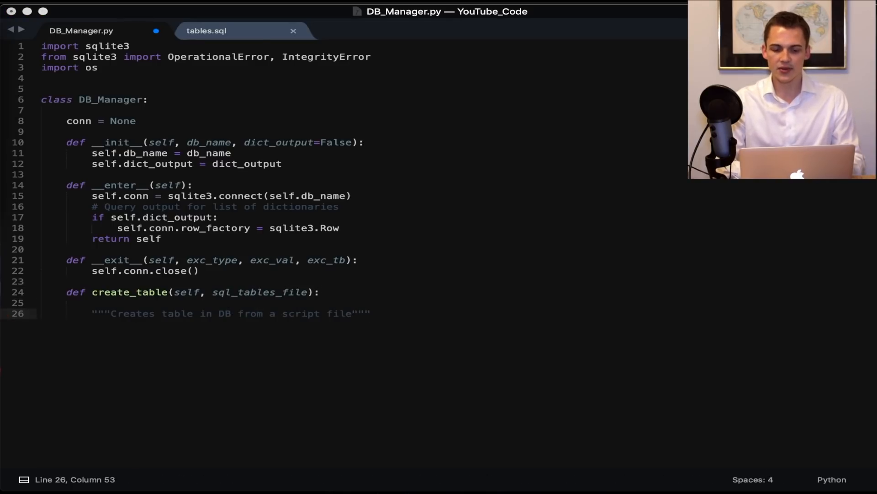
{"action": "type", "text": "w"}
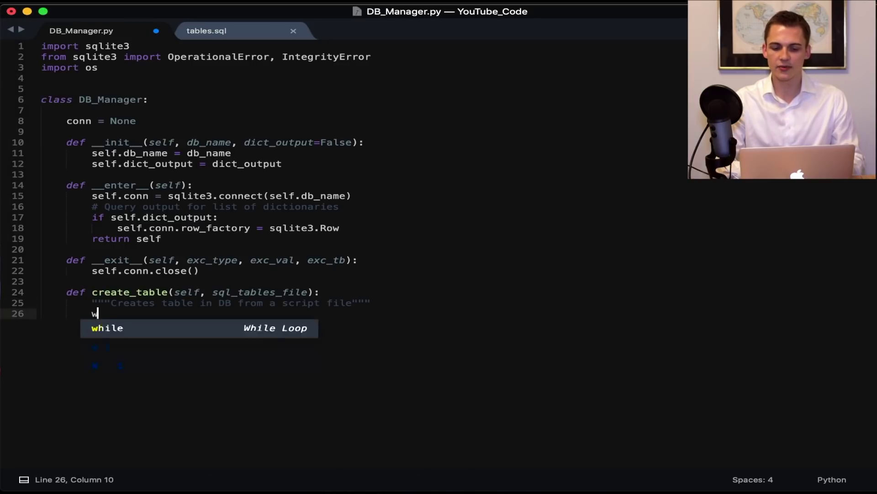
{"action": "type", "text": "ith open(sql_tables_file"}
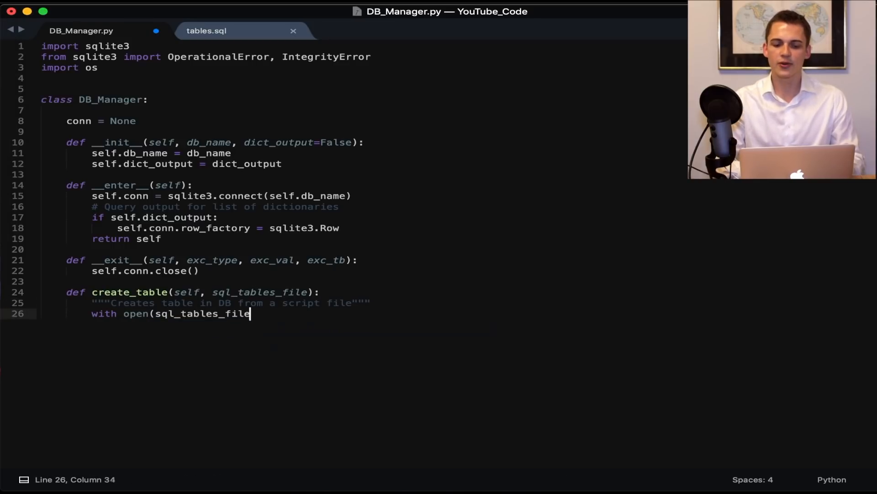
{"action": "type", "text": ", 'r') as f:"}
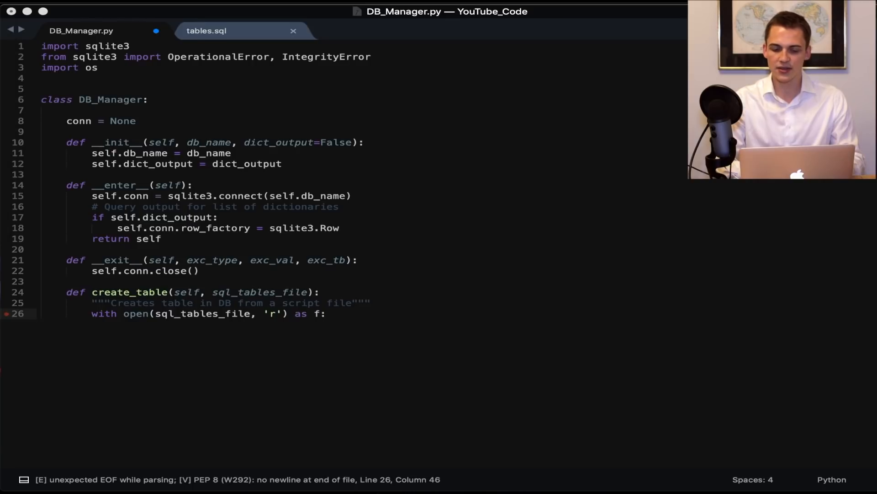
Step: Run the script with executescript inside try, with except OperationalError: pass
{"action": "type", "text": "try:"}
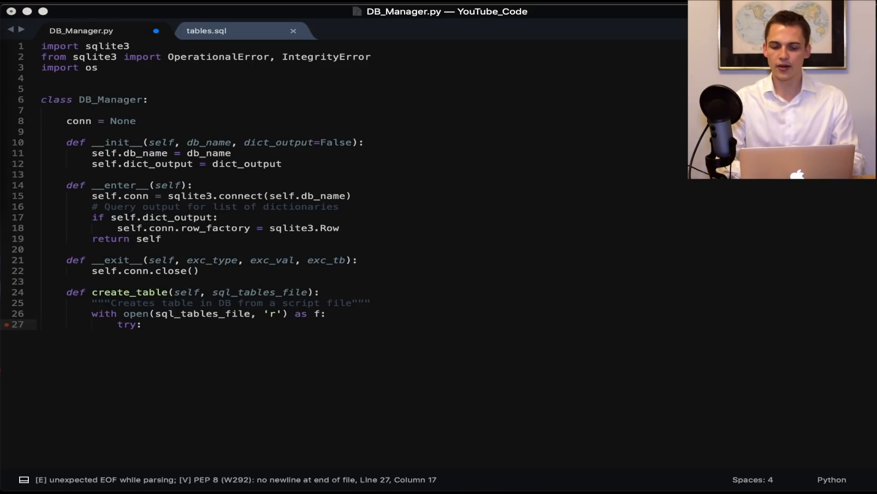
{"action": "type", "text": "self.conn.executescript(f.read("}
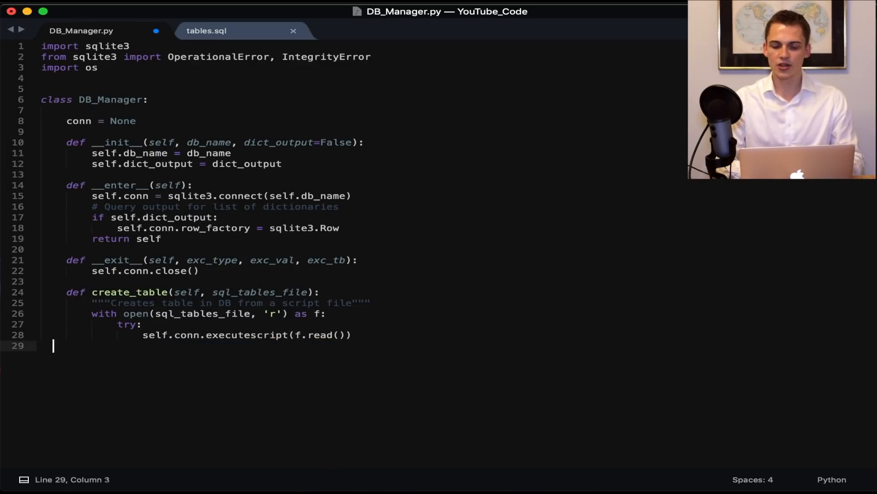
{"action": "type", "text": "except OperationalError:"}
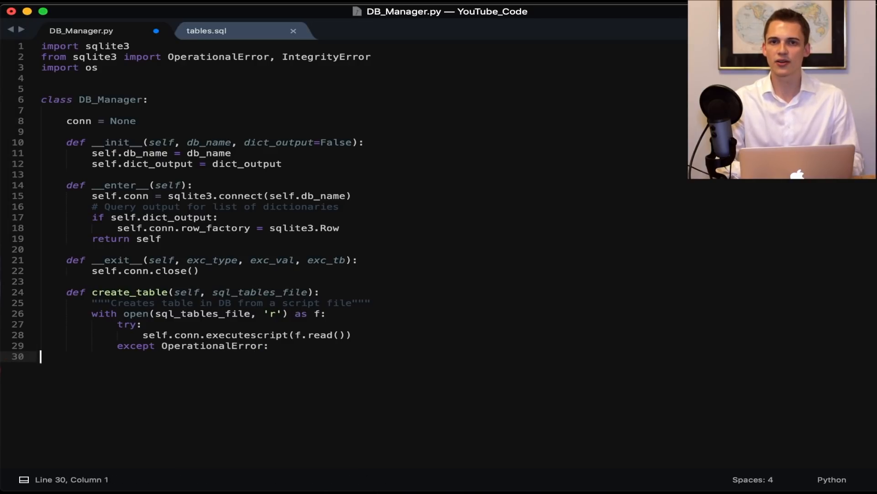
{"action": "type", "text": "pass"}
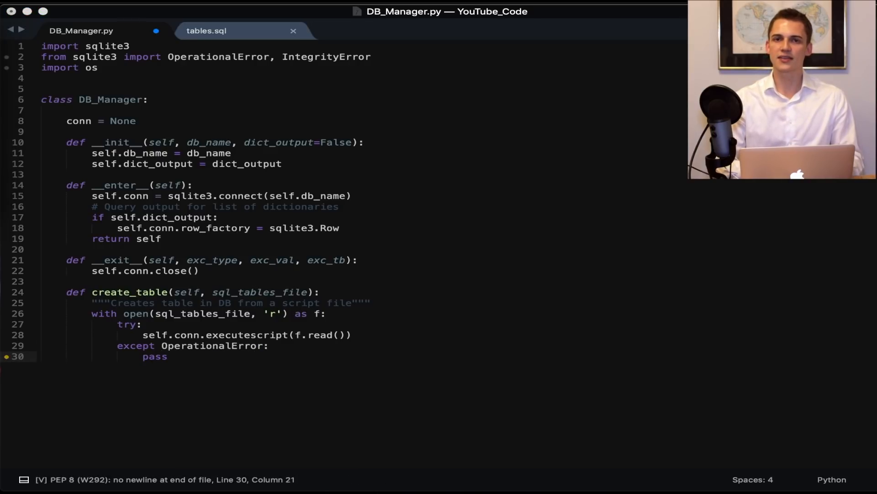
{"action": "left_click", "coordinate": [166, 357]}
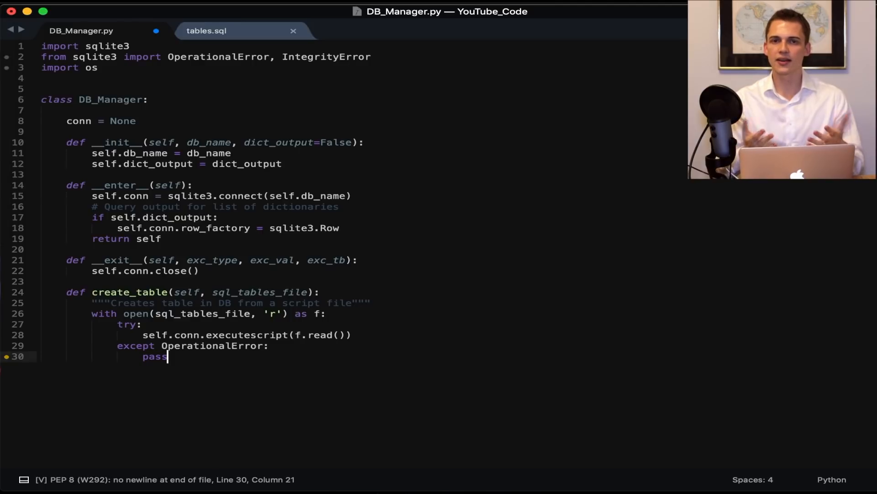
{"action": "key", "text": "Return"}
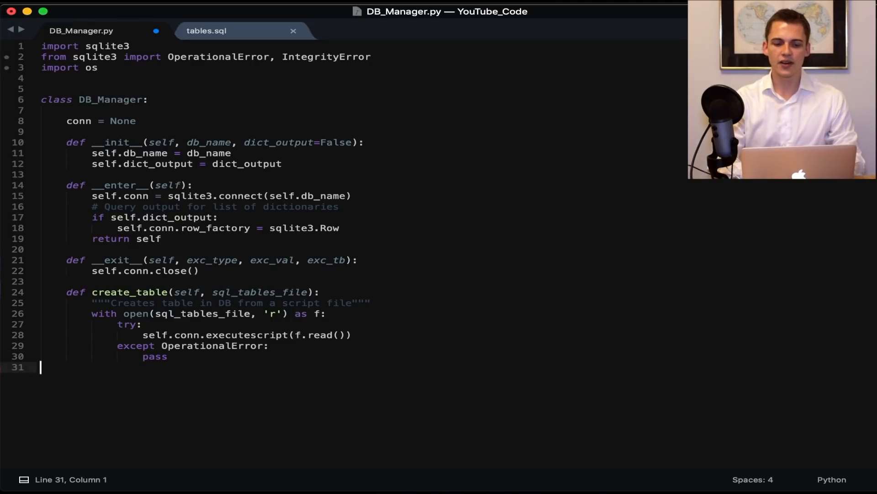
Step: Define insert_row with a docstring 'Inserts a row into a specified table'
{"action": "type", "text": "def insert_row(self, table_name, **kwarg"}
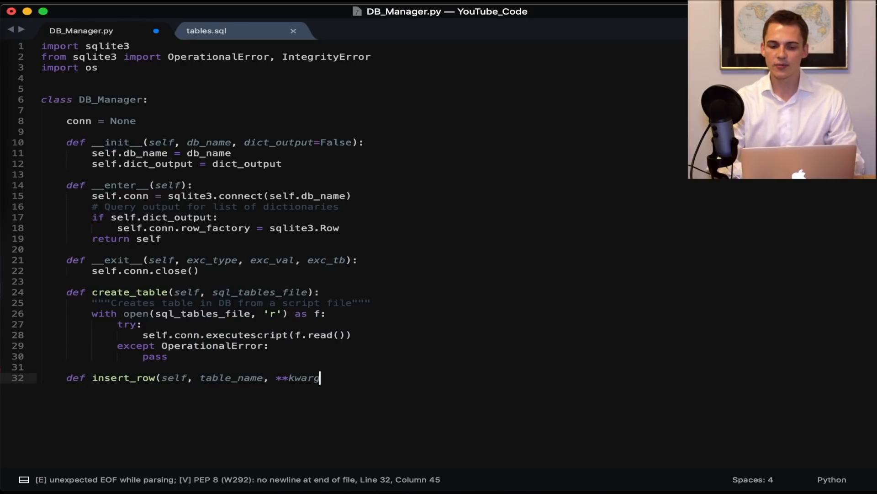
{"action": "type", "text": "s):"}
{"action": "type", "text": "\"\"\""}
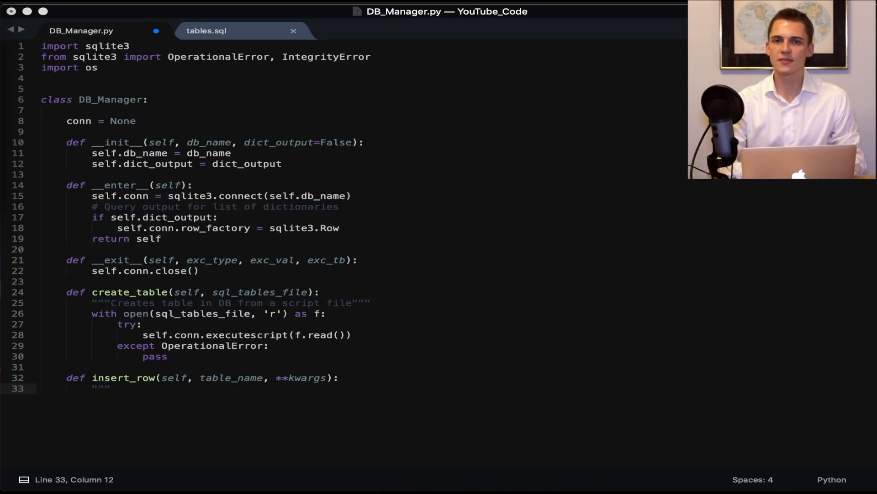
{"action": "type", "text": "Inserts a row into a specified table."}
{"action": "type", "text": ":param dict **kwargs: dictionary key values of table column names and values"}
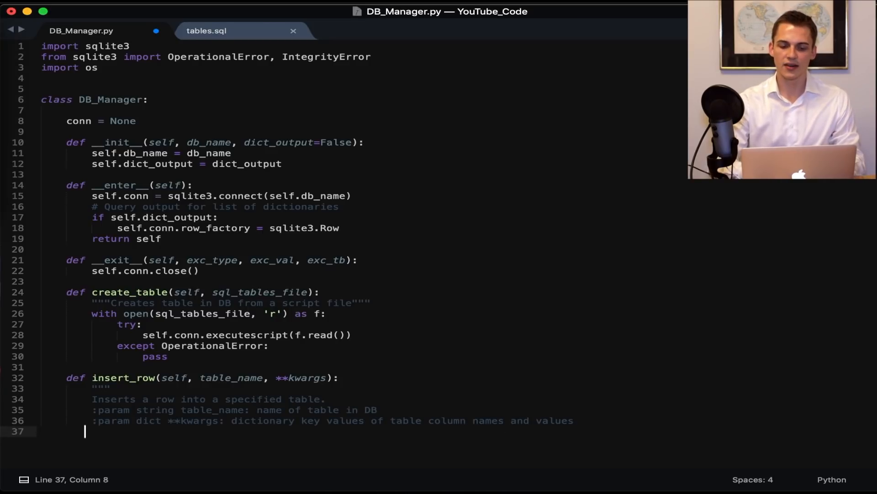
{"action": "type", "text": "\"\"\""}
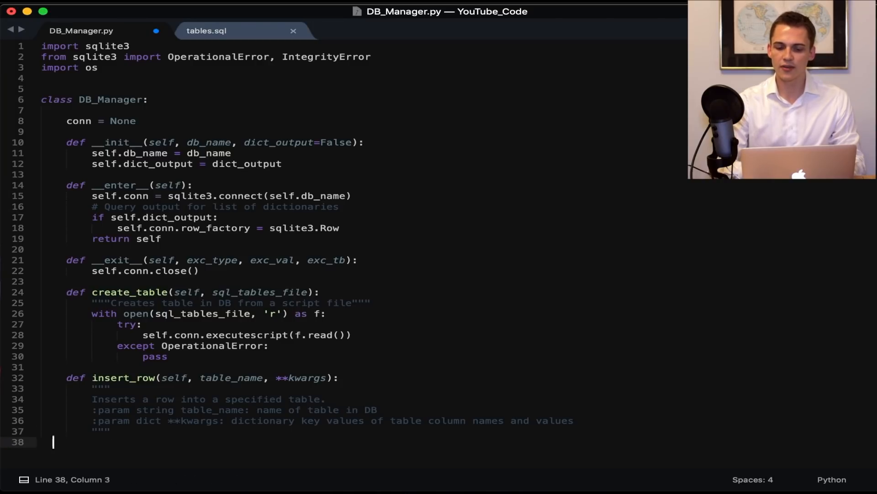
Step: Build sql = """INSERT INTO {tbl} {col} VALUES {val};""" formatted with the table name and kwargs keys/values tuples
{"action": "type", "text": "sql = \"\"\"INSERT INTO {t"}
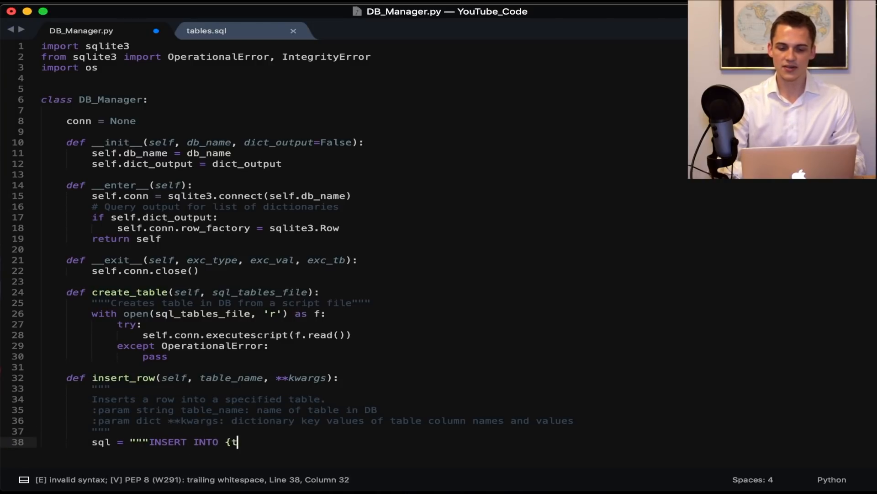
{"action": "type", "text": "bl} {col} VALUES {val};"}
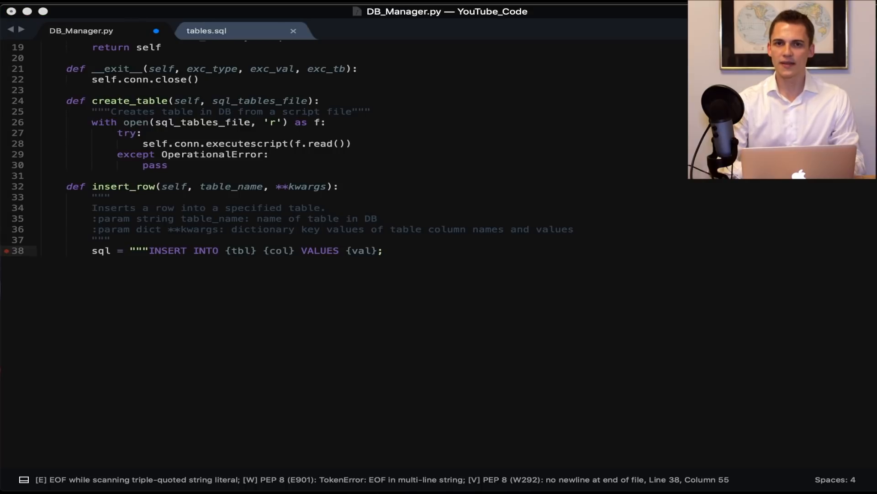
{"action": "type", "text": "\"\"\".format(tbl=table_name,"}
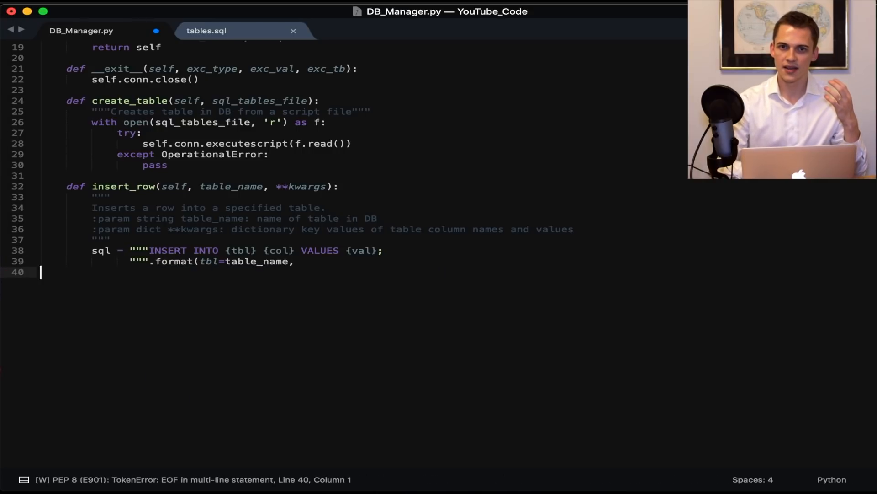
{"action": "type", "text": "col="}
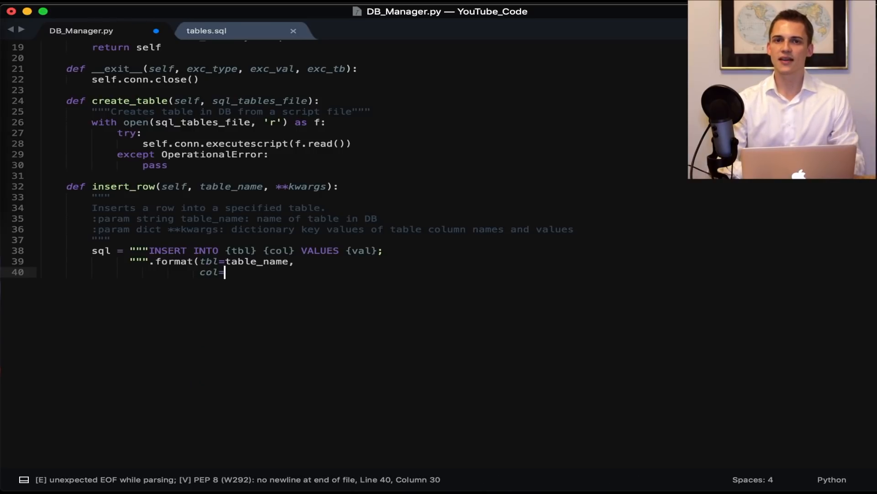
{"action": "type", "text": "tuple(kwargs.keys()),"}
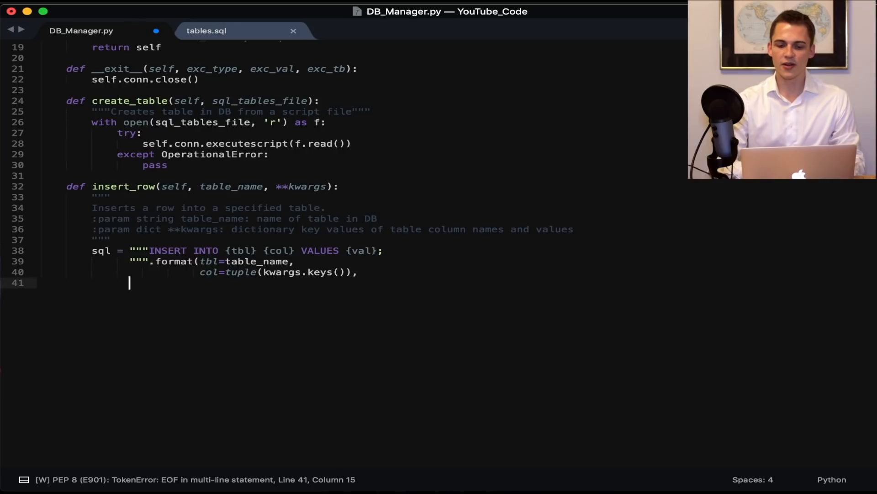
{"action": "type", "text": "val=tuple(kwargs.values("}
{"action": "type", "text": ")"}
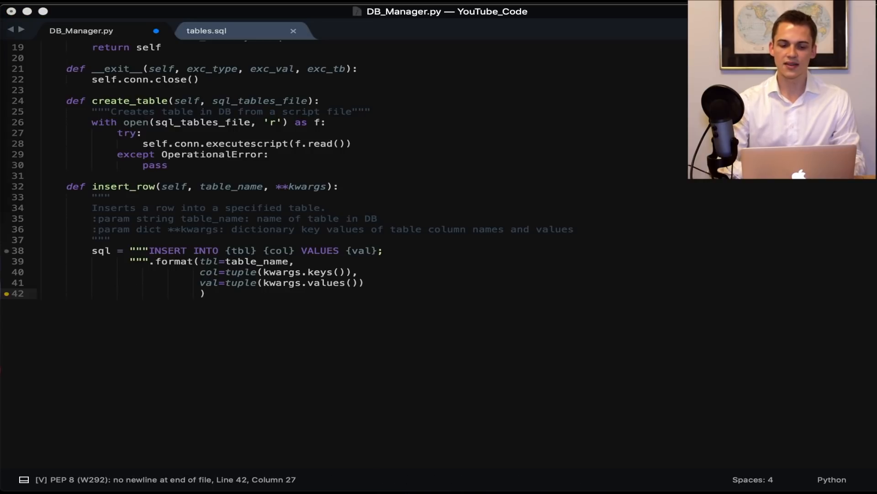
Step: Execute the INSERT via cursor() and commit in a try, printing 'ERROR: Unique Value' on IntegrityError
{"action": "type", "text": "try:"}
{"action": "type", "text": "sel"}
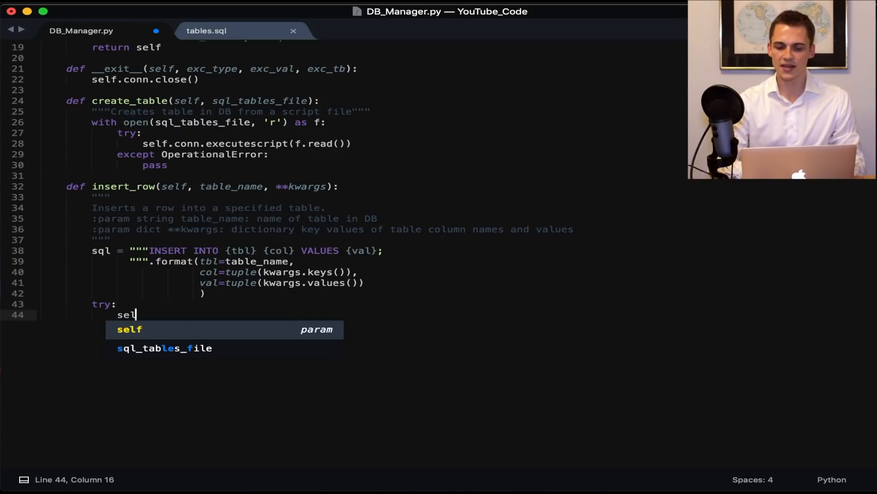
{"action": "type", "text": "f.conn."}
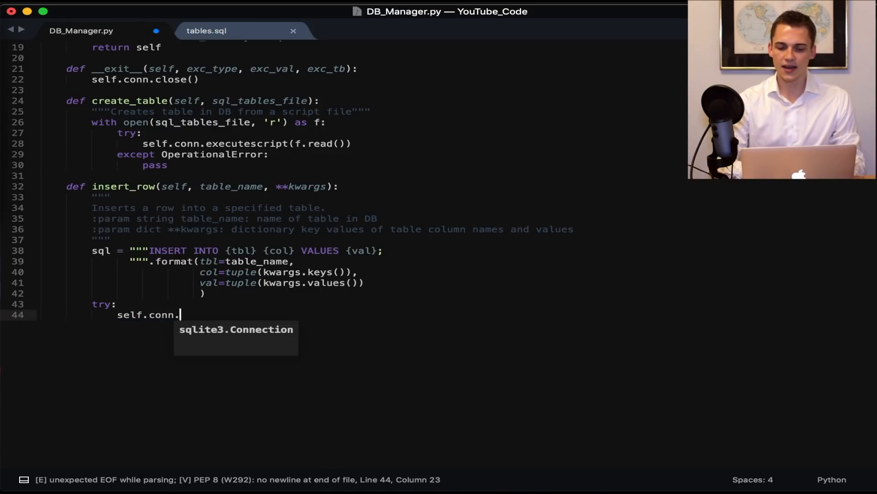
{"action": "type", "text": "cursor().execute(sql"}
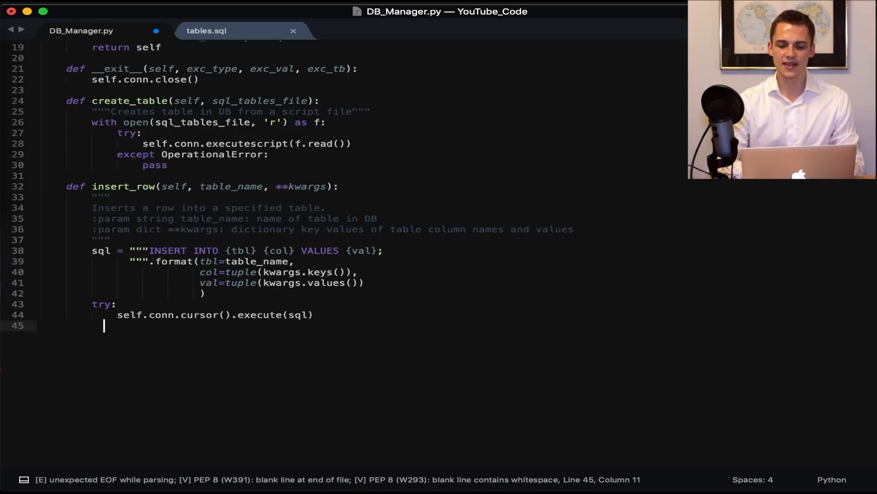
{"action": "type", "text": "self.co"}
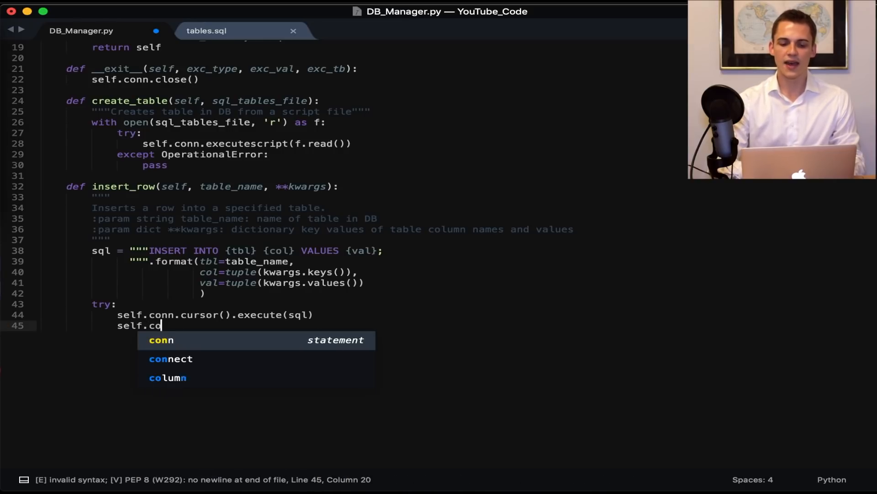
{"action": "type", "text": "nn.commi"}
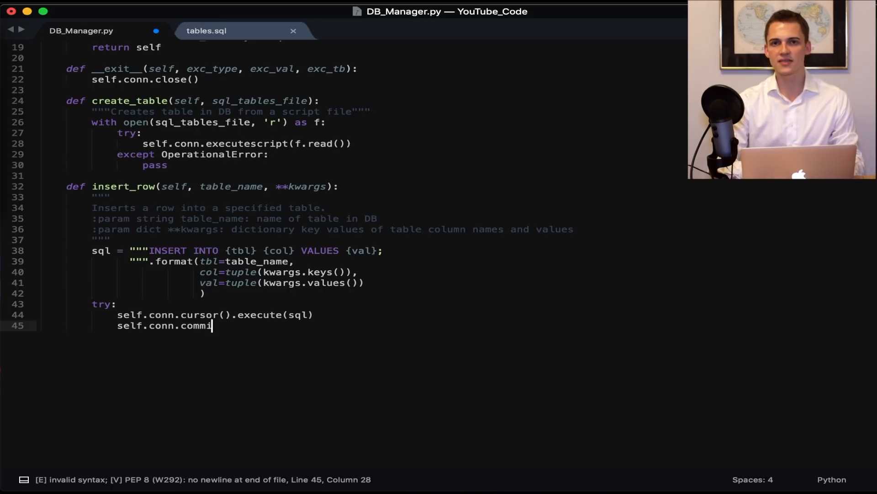
{"action": "type", "text": "t()"}
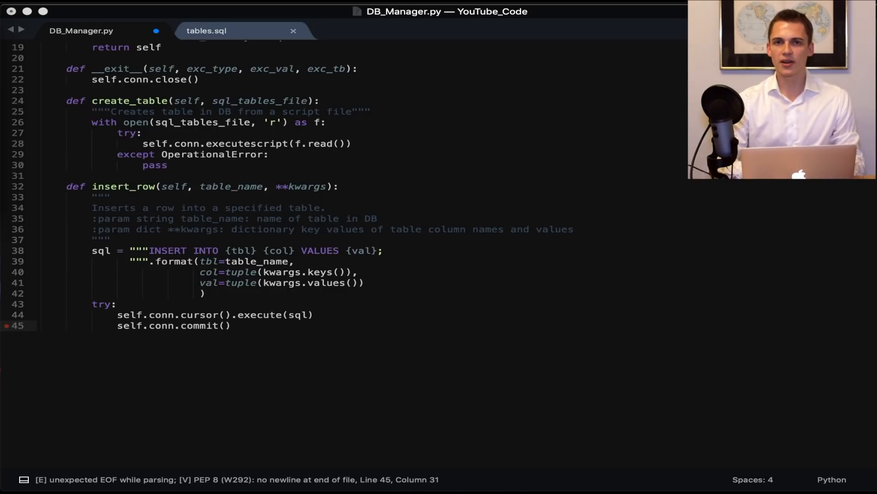
{"action": "left_click", "coordinate": [230, 326]}
{"action": "type", "text": "exce"}
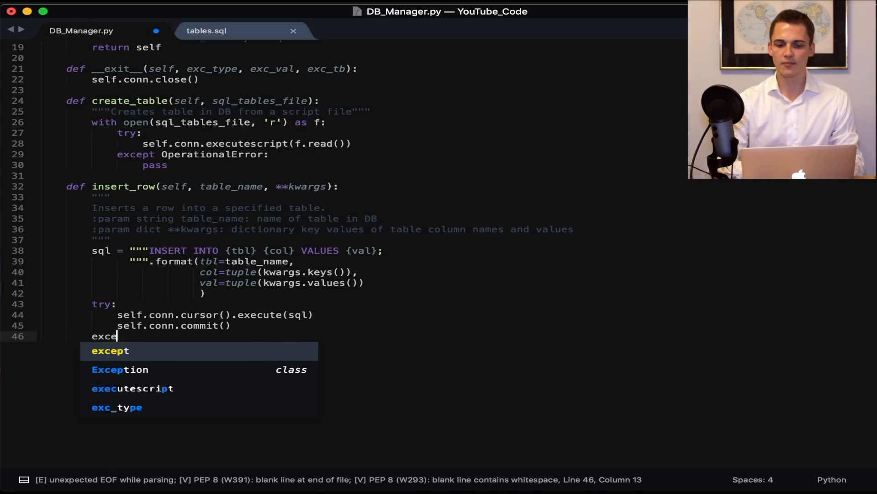
{"action": "type", "text": "pt IntegrityError:"}
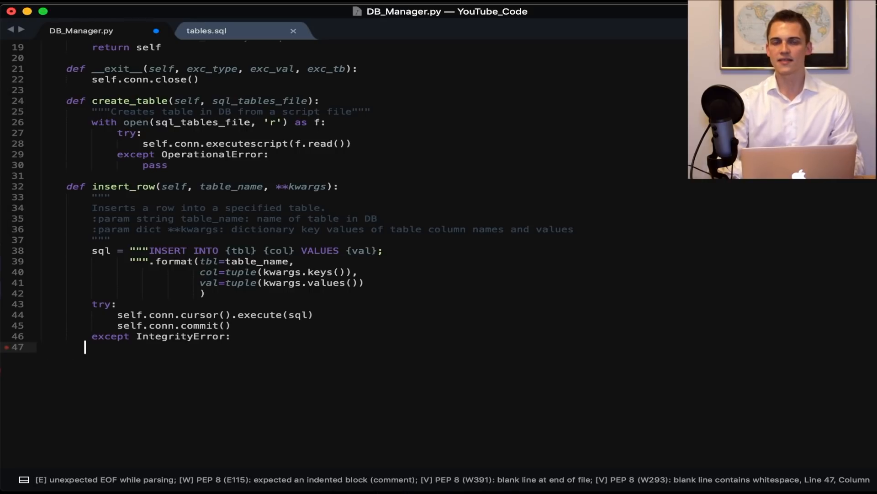
{"action": "type", "text": "print('E"}
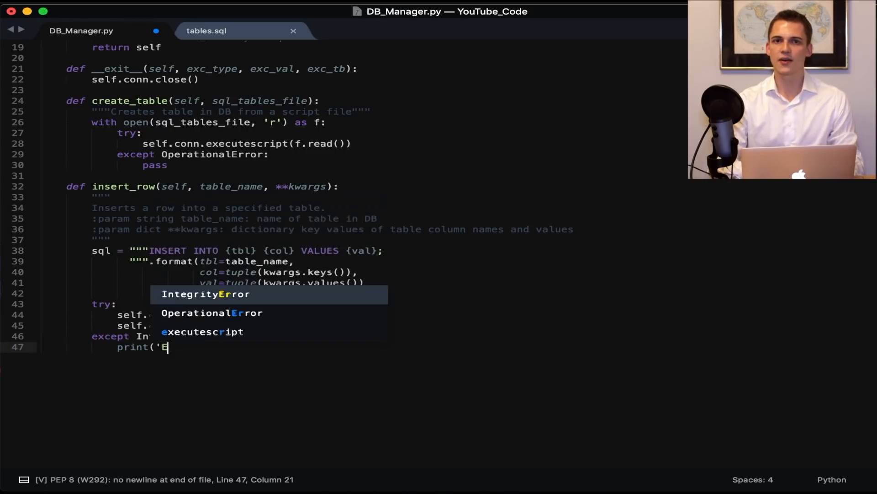
{"action": "type", "text": "RROR: Unique Value already exists in DB."}
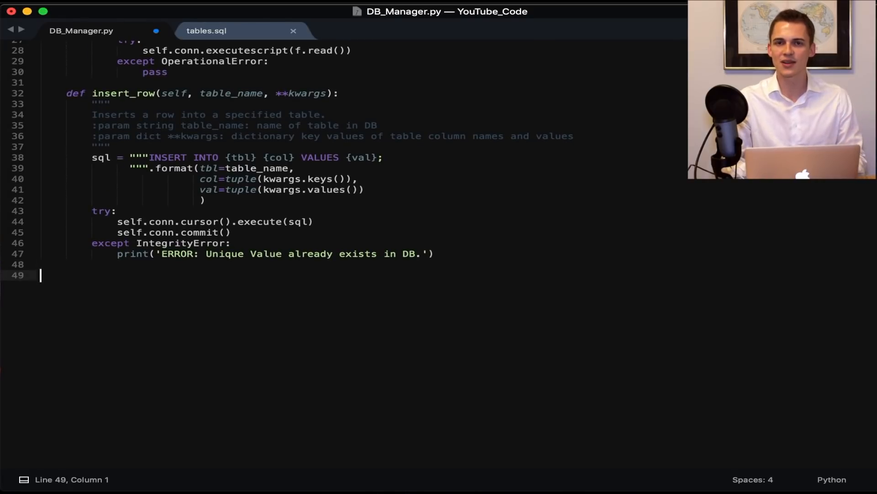
Step: Define get_rows(self, table_name, param='1=1', fetch_last=False) with :param docstring lines
{"action": "type", "text": "def get_rows(self, table_name,"}
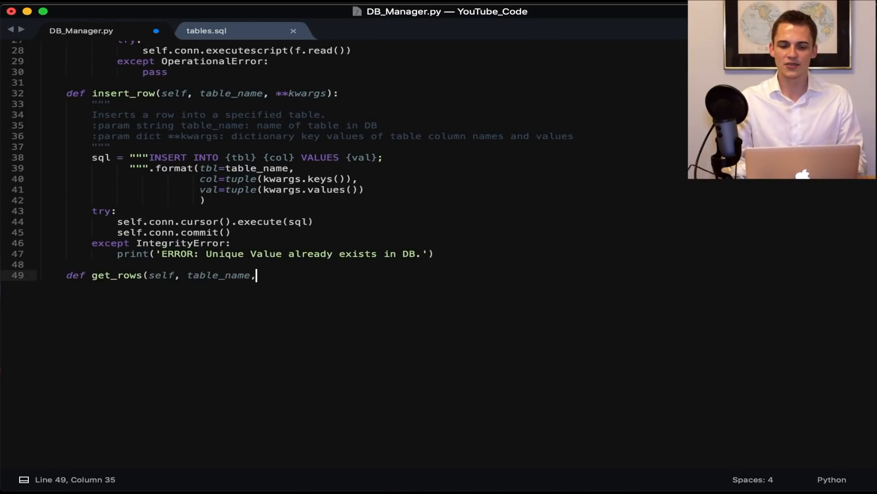
{"action": "type", "text": "param='1=1', fetch_last=False):"}
{"action": "type", "text": "Returns rows from table"}
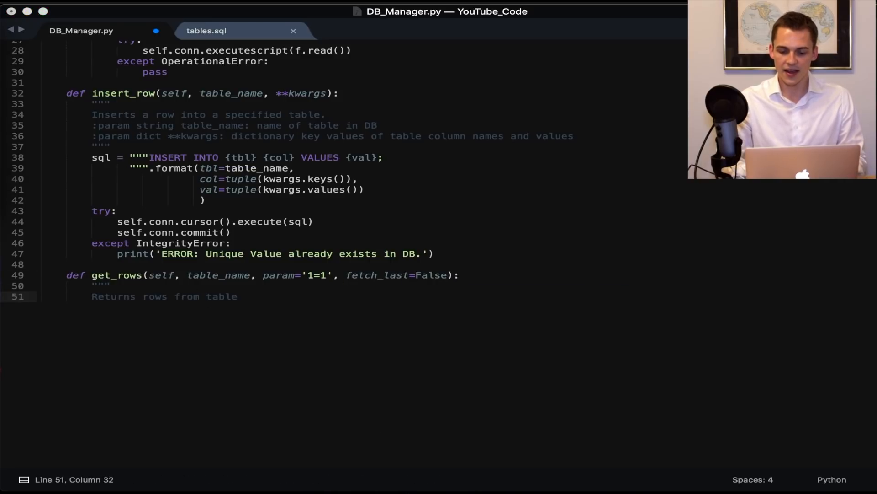
{"action": "type", "text": ":param string table_name: name of table in DB"}
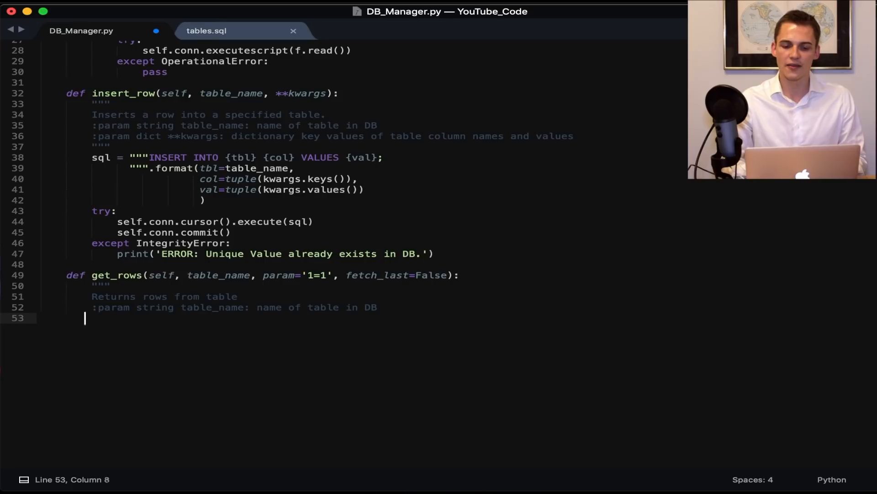
{"action": "type", "text": ":param string param: conditional parameter to retreive row data"}
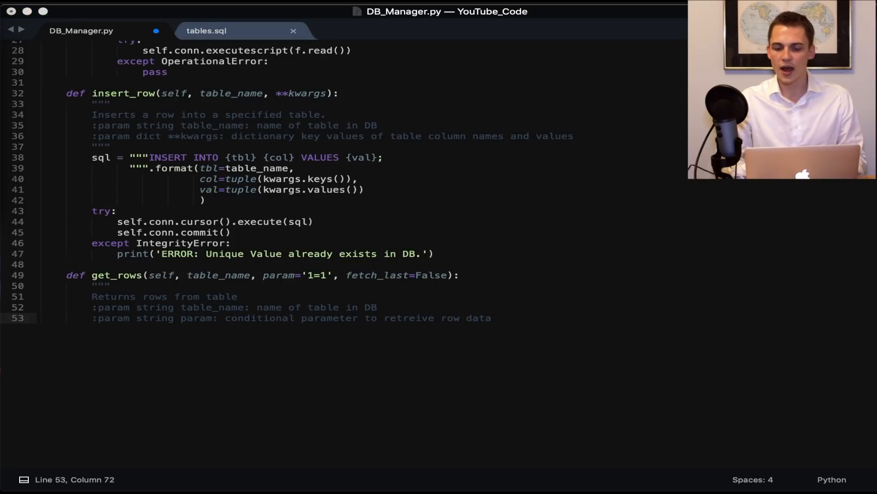
{"action": "type", "text": ":param bool fetch_last: returns last item added to table"}
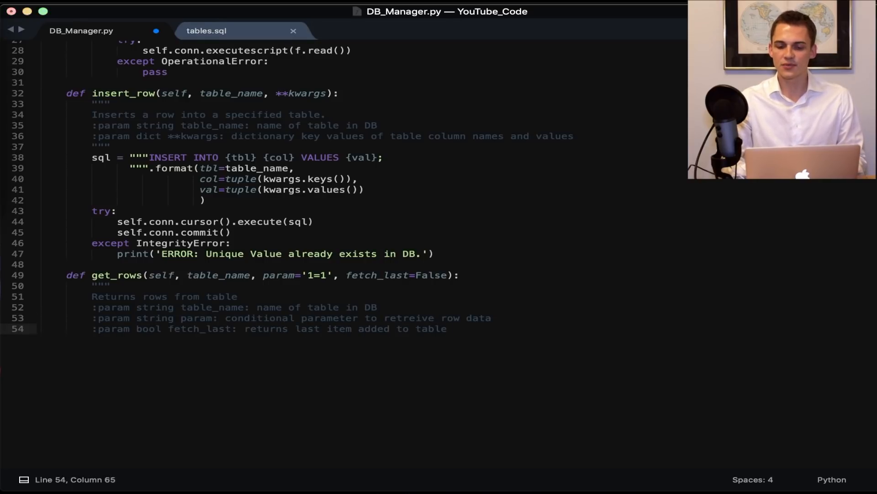
{"action": "key", "text": "Enter"}
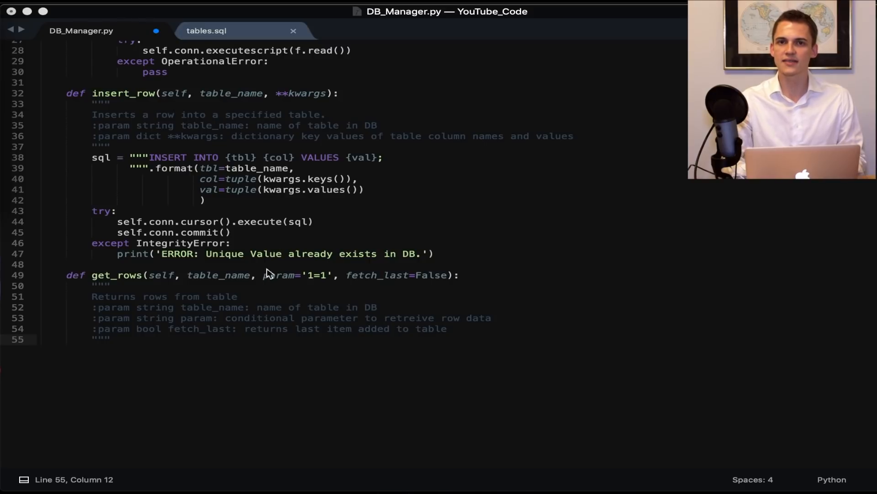
{"action": "mouse_move", "coordinate": [269, 268]}
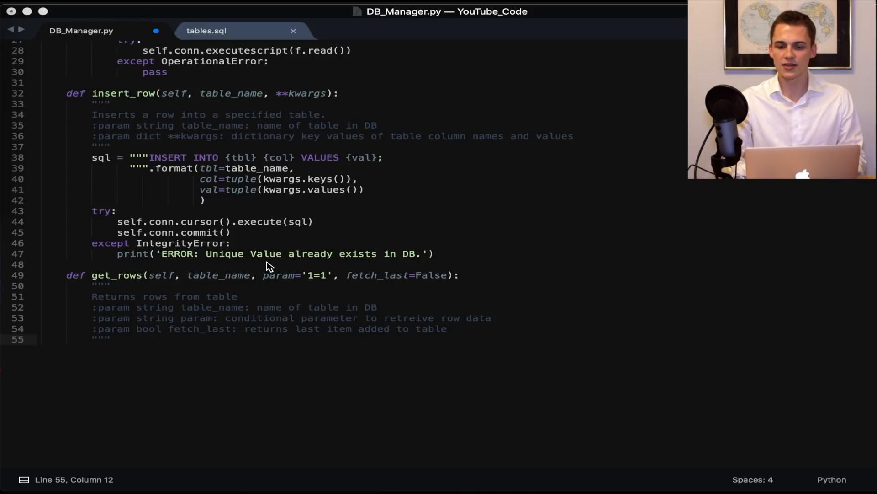
{"action": "mouse_move", "coordinate": [316, 261]}
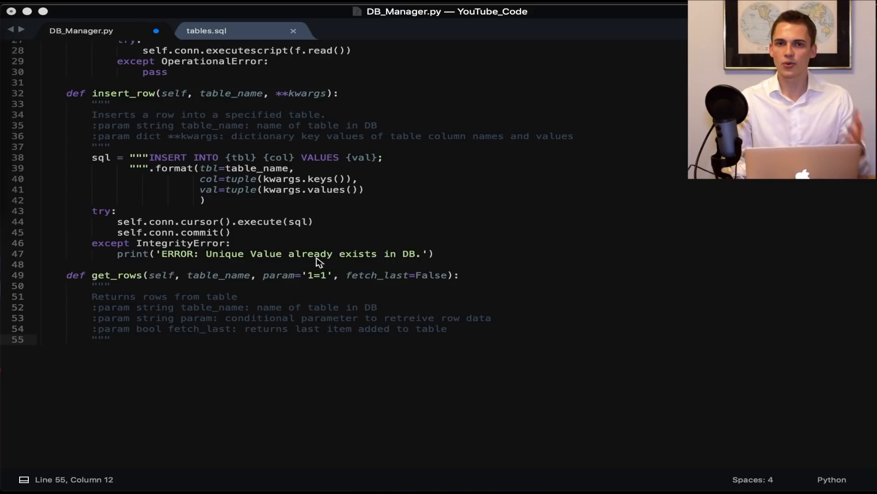
{"action": "mouse_move", "coordinate": [480, 284]}
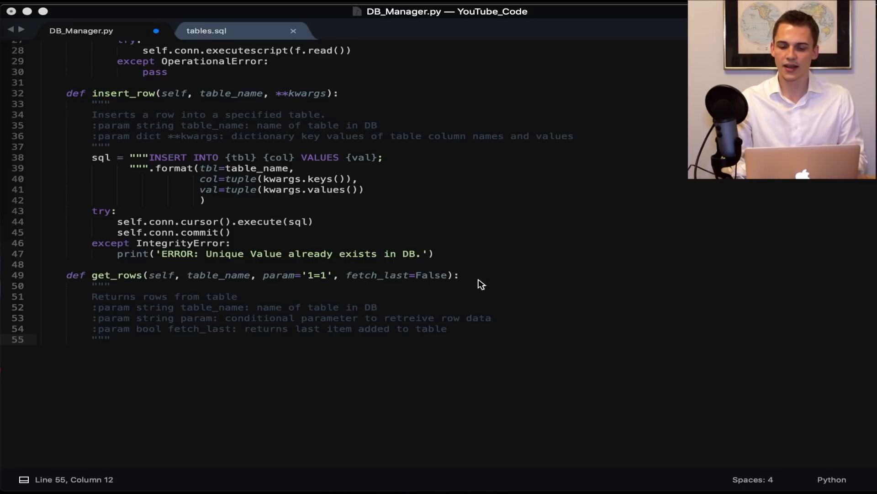
{"action": "mouse_move", "coordinate": [395, 260]}
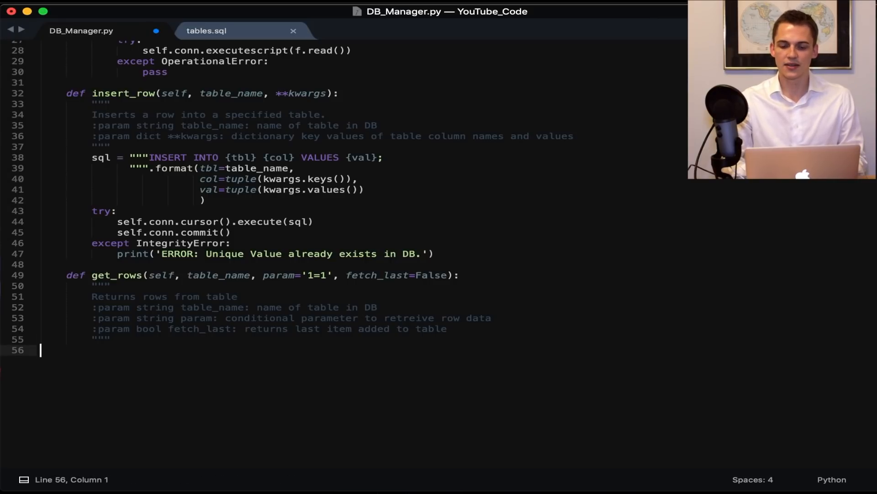
{"action": "mouse_move", "coordinate": [329, 259]}
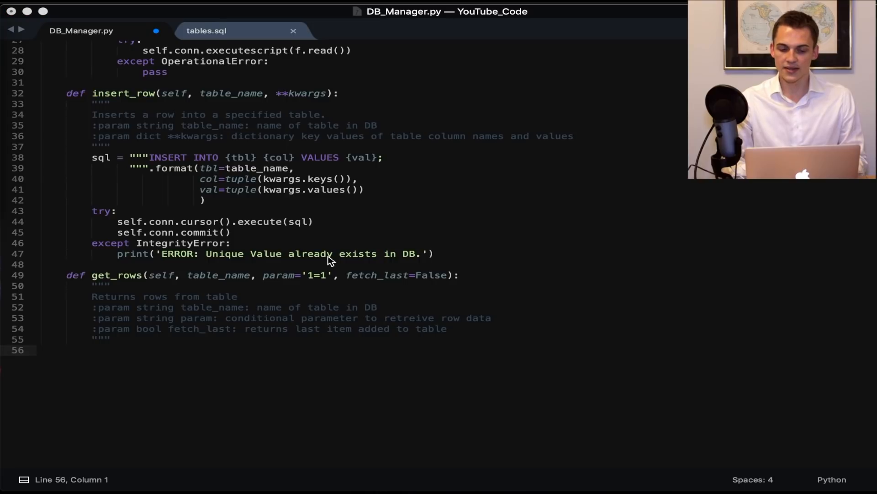
Step: Join list params with ' AND ' and build sql = """SELECT * FROM {} WHERE {};""".format(table_name, param)
{"action": "type", "text": "param = param if type(param) is not list else \\"}
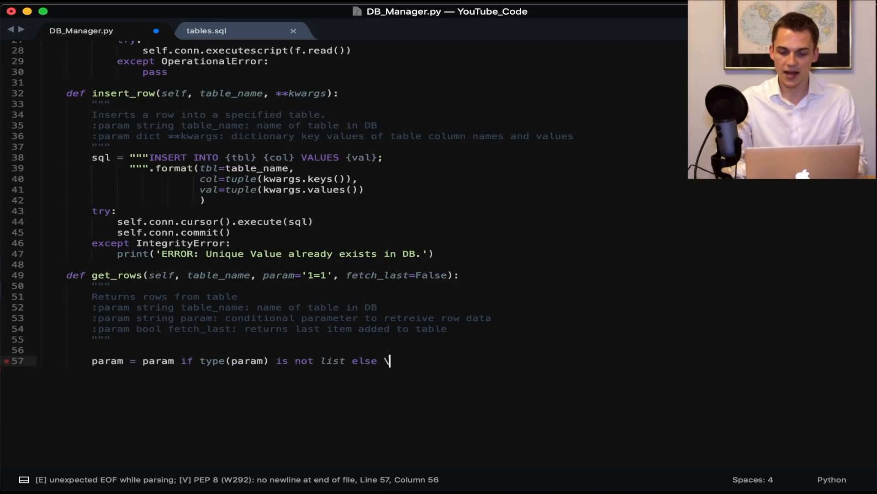
{"action": "scroll", "scroll_direction": "up", "scroll_amount": 3}
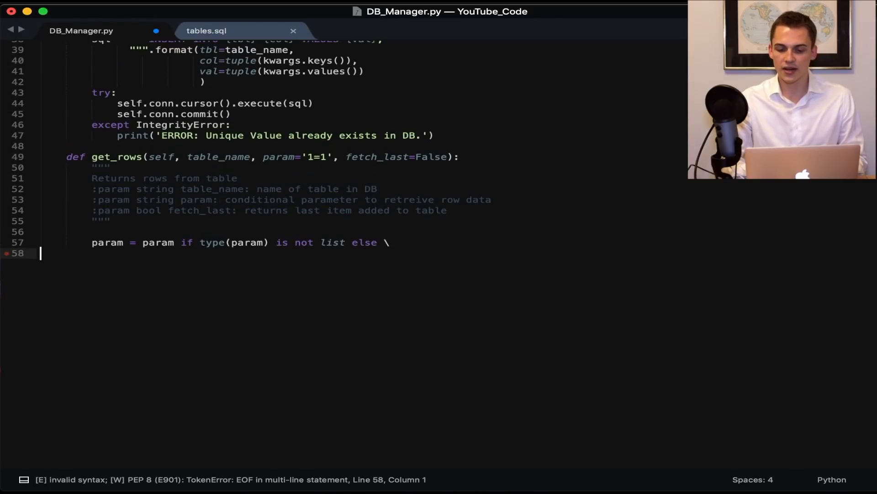
{"action": "type", "text": "' AND '.join("}
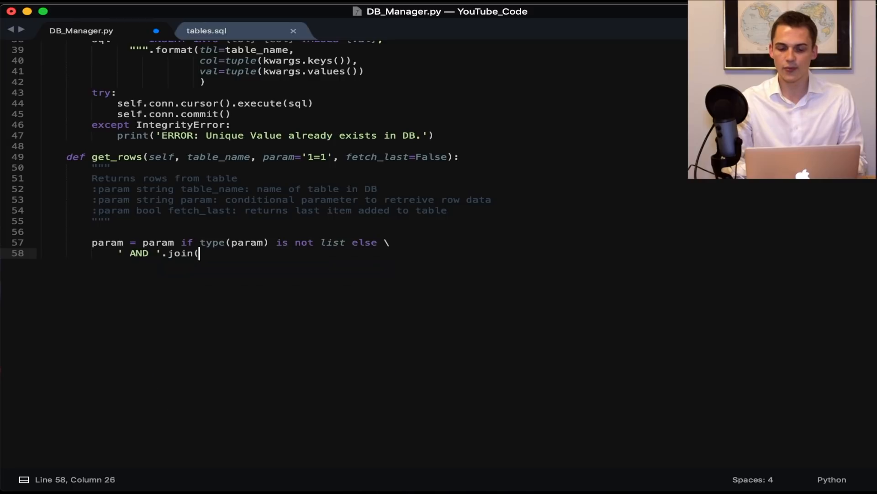
{"action": "type", "text": "[x for x in param])"}
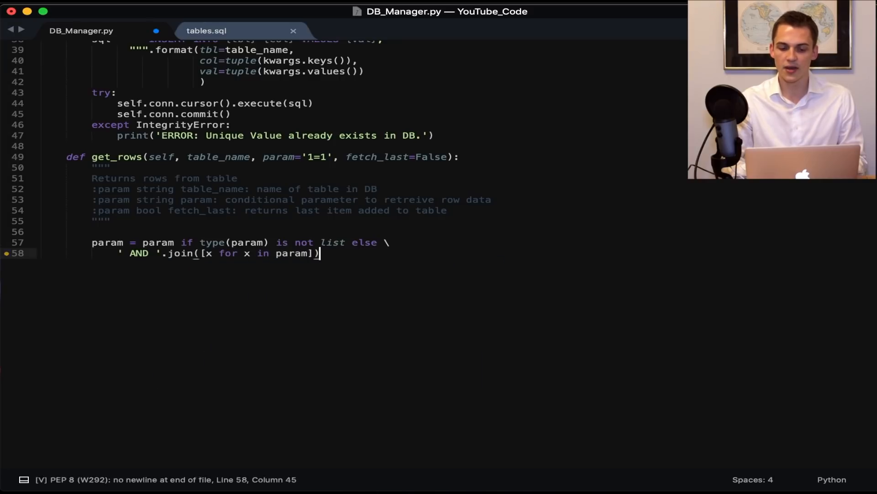
{"action": "key", "text": "enter"}
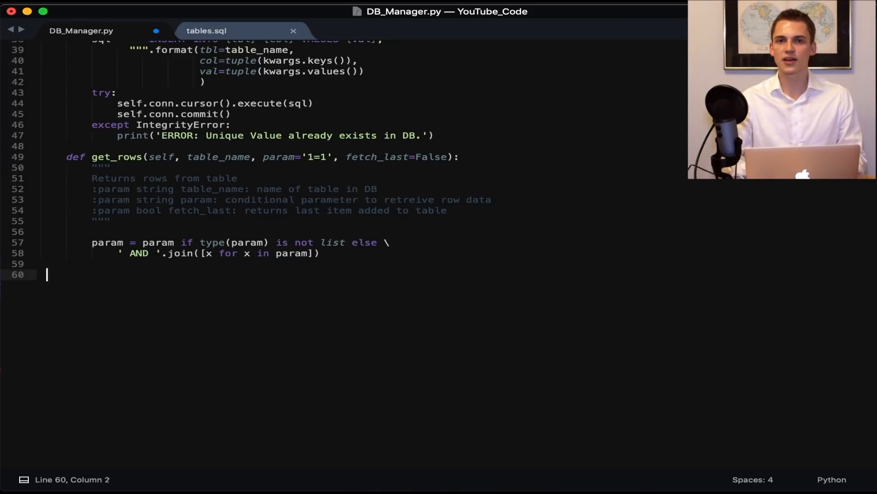
{"action": "type", "text": "sql = \"\"\"SELECT * FROM {} WH"}
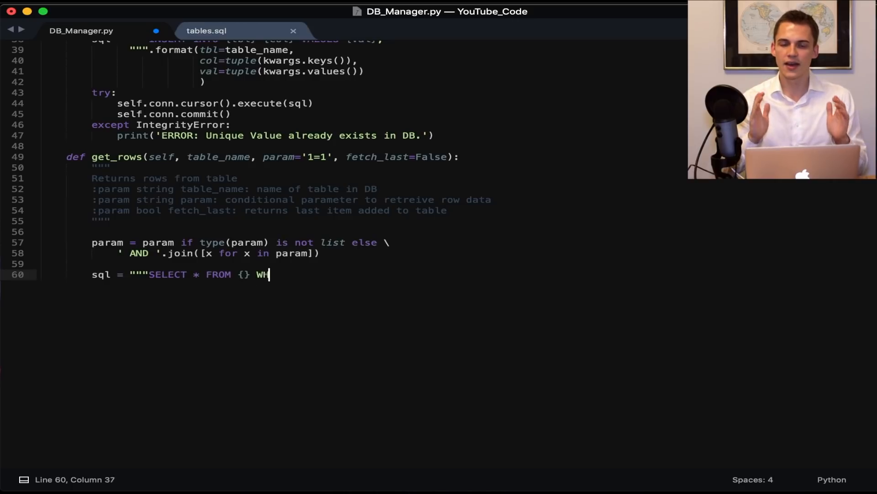
{"action": "type", "text": "ERE {};"}
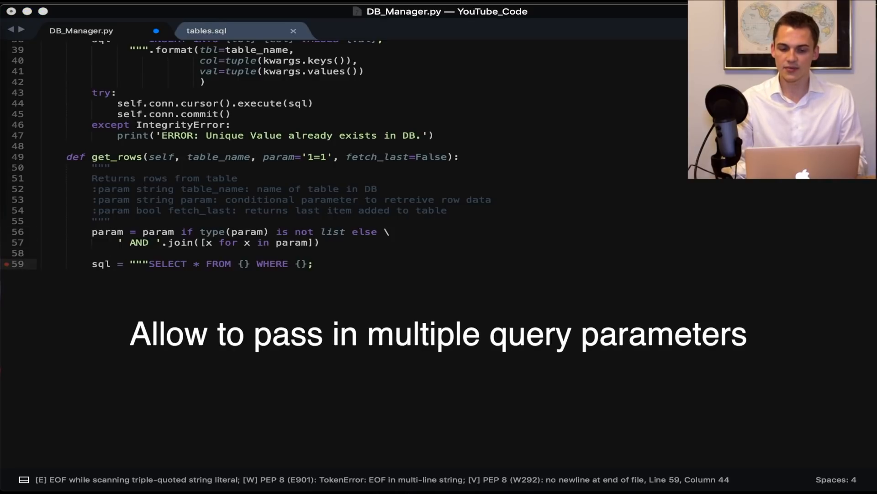
{"action": "type", "text": "\"\"\".forma"}
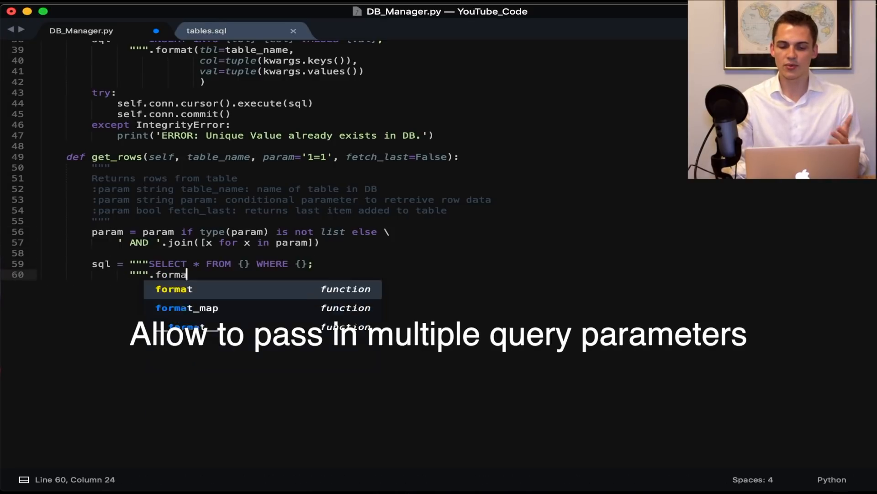
{"action": "type", "text": "(table_name, param)"}
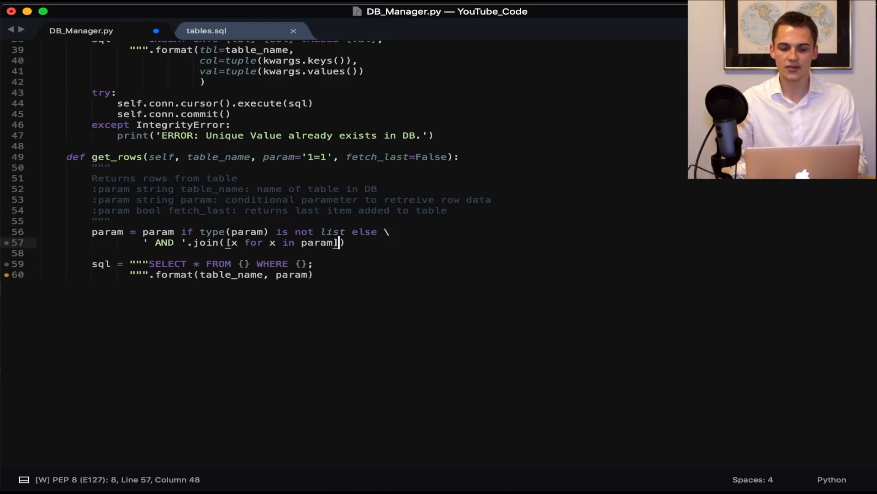
{"action": "left_click", "coordinate": [313, 274]}
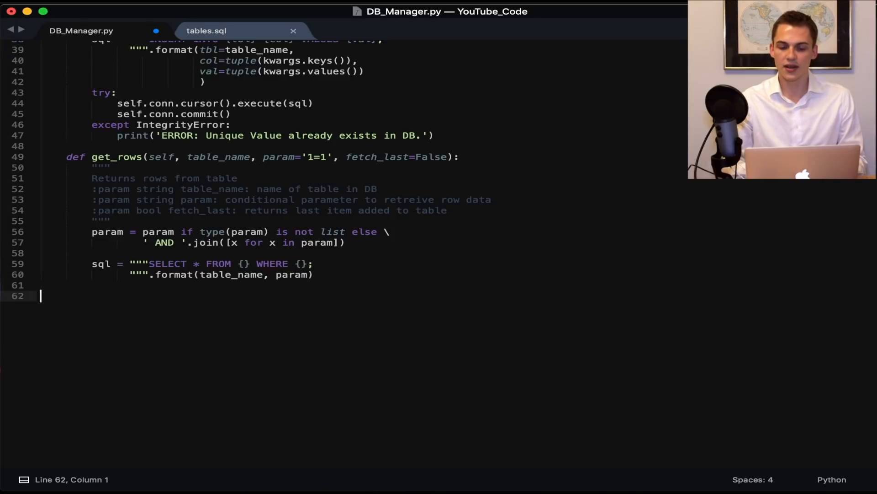
Step: In a try block execute the query and fetch rows, as dicts when dict_output is set, else fetchall
{"action": "type", "text": "try:"}
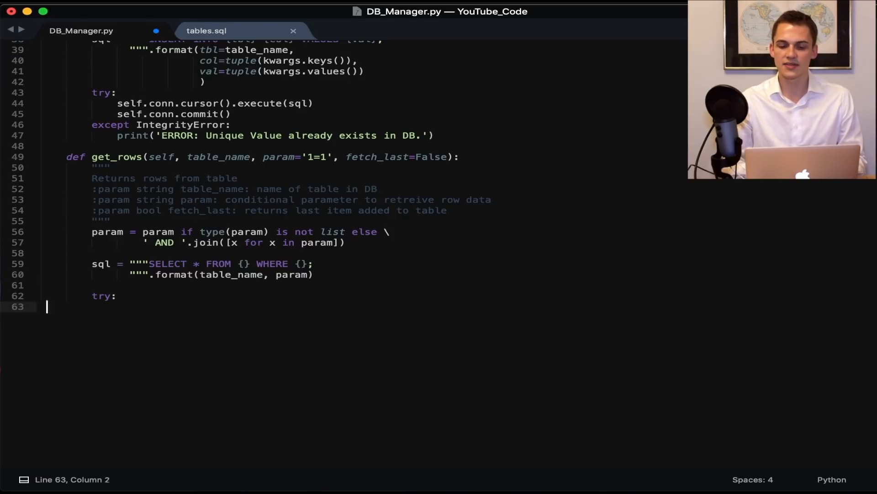
{"action": "type", "text": "c = self.conn.c"}
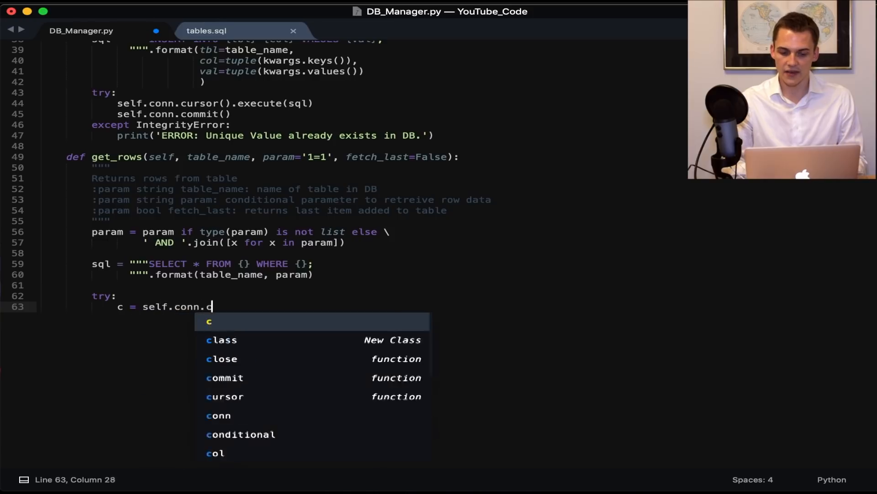
{"action": "type", "text": "ursor().execute(sql)"}
{"action": "type", "text": "# Dict"}
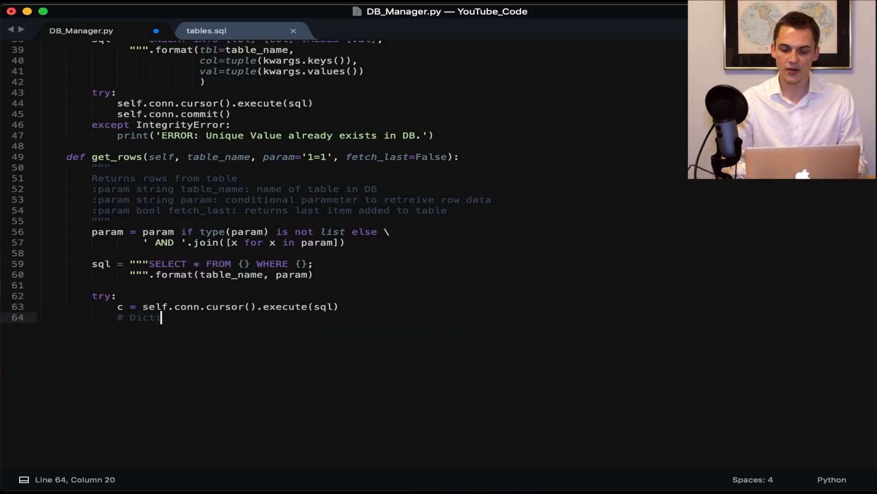
{"action": "type", "text": "ionary output option"}
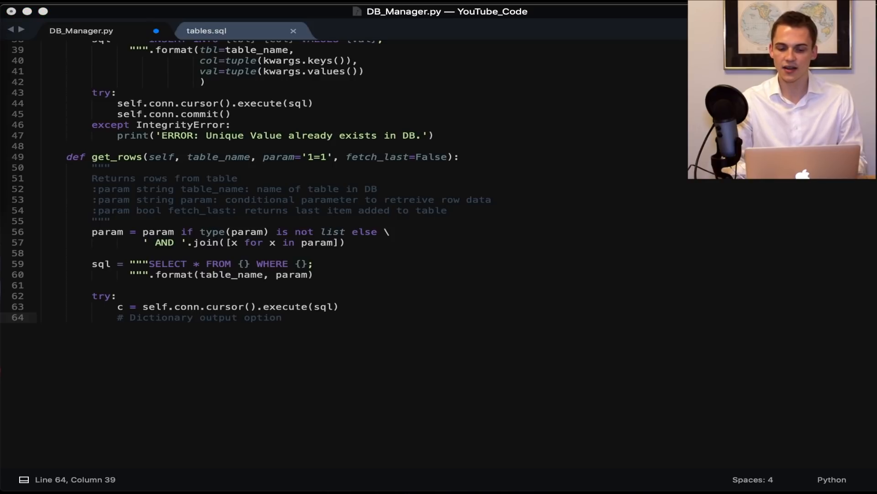
{"action": "type", "text": "if self.dict_output:"}
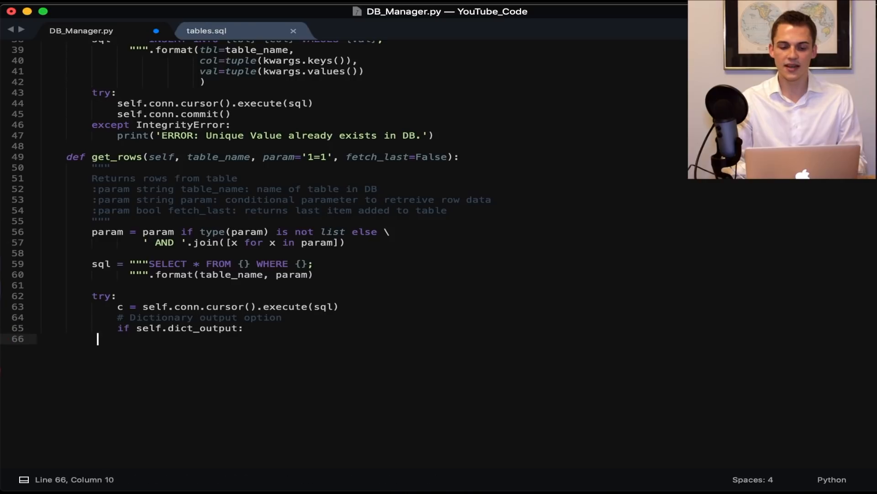
{"action": "type", "text": "query = [dict(row) for row in c.fetchall("}
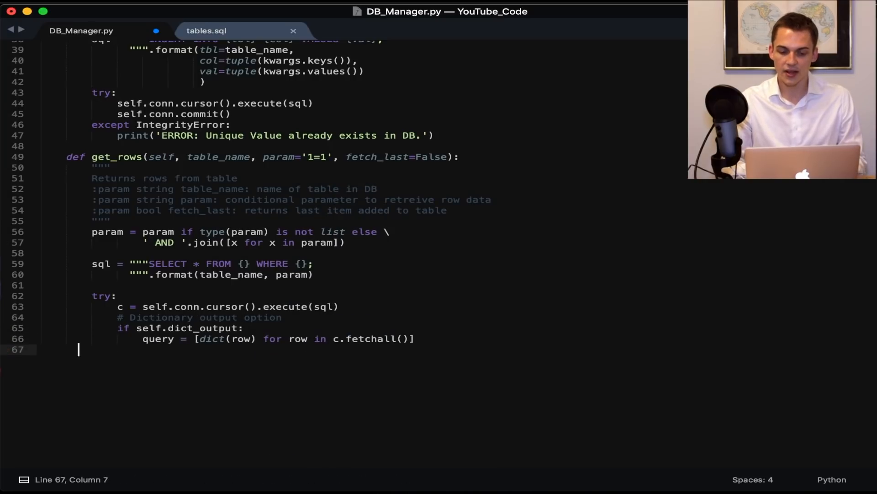
{"action": "type", "text": "else:"}
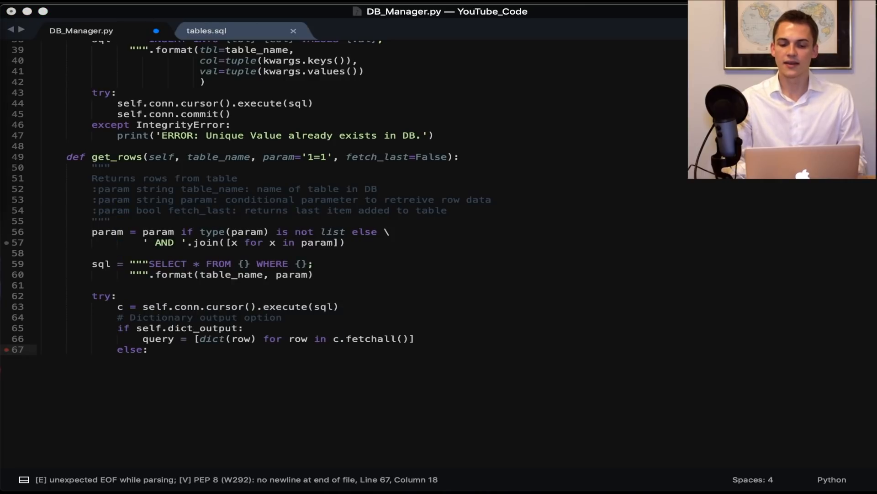
{"action": "type", "text": "query = c.fetchall("}
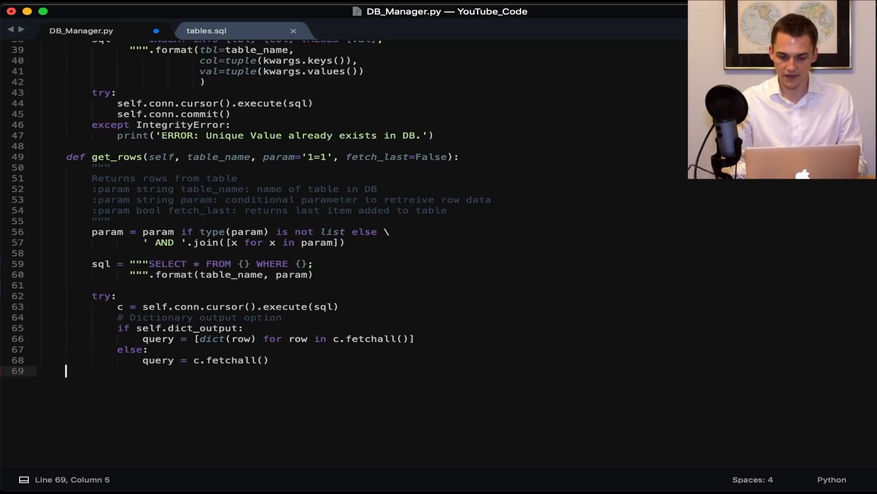
Step: Return only the last row when fetch_last is set, otherwise return the full query
{"action": "type", "text": "# Last item in query"}
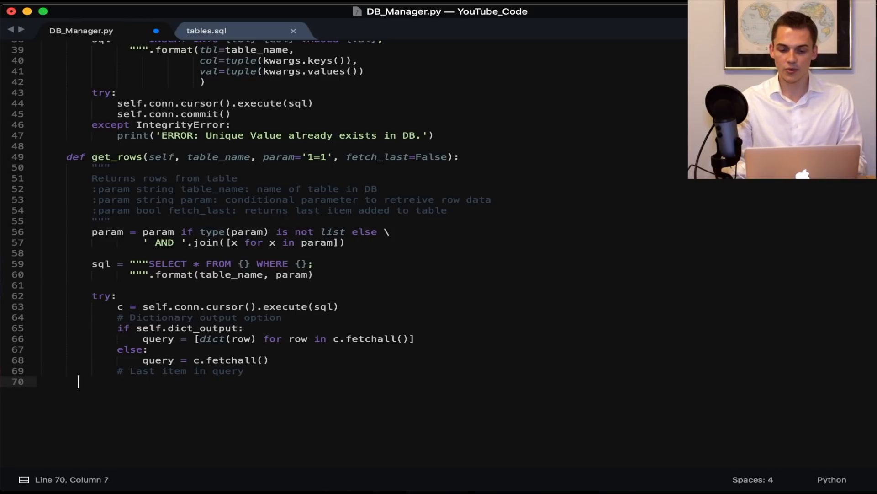
{"action": "type", "text": "if fetch_last:"}
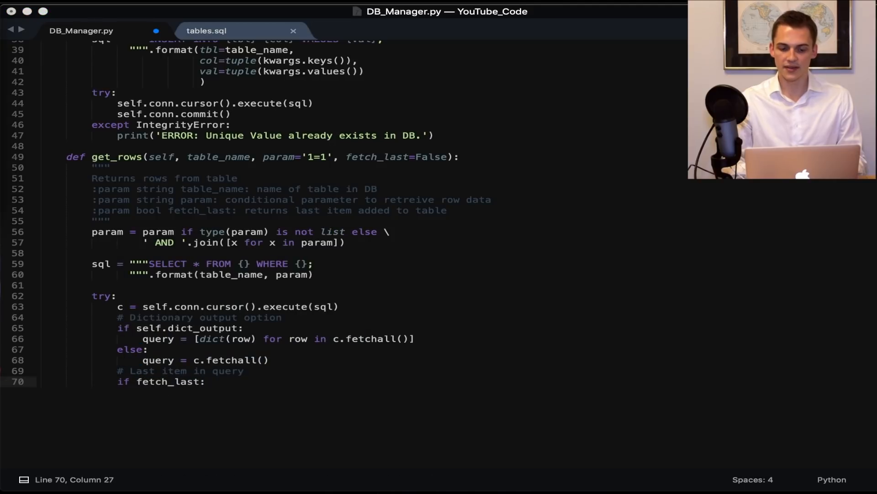
{"action": "type", "text": "return query[-1"}
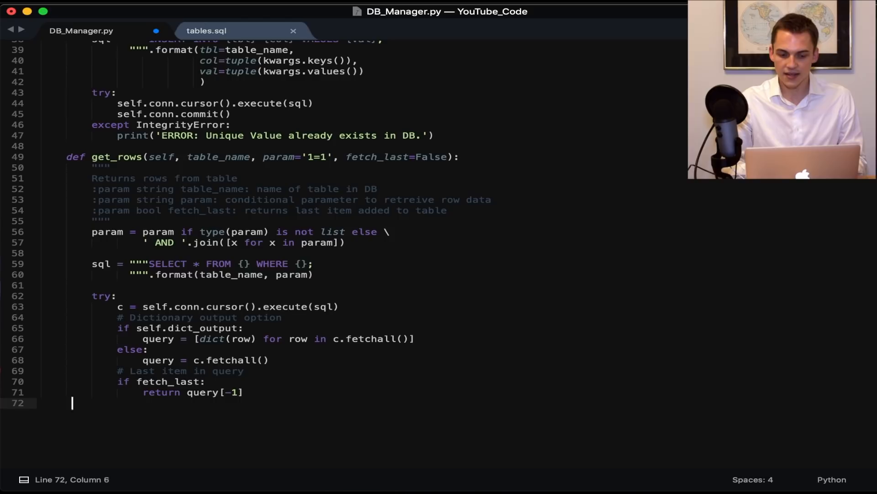
{"action": "type", "text": "return query"}
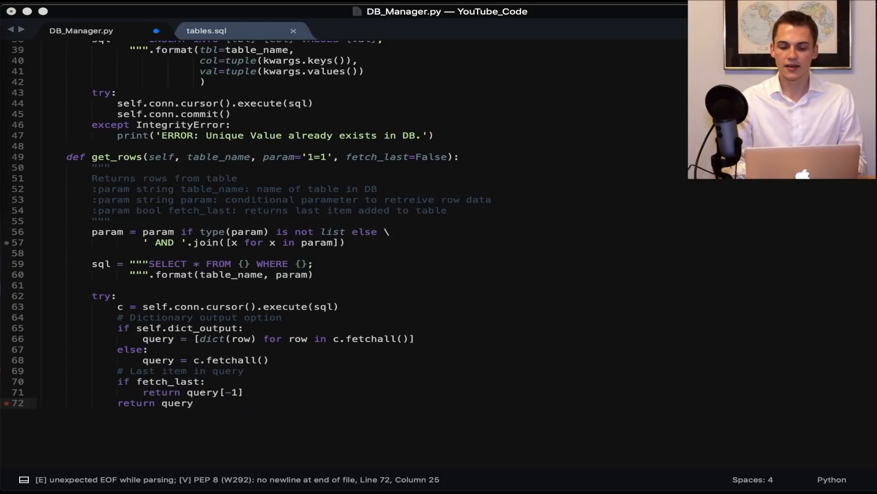
{"action": "key", "text": "enter"}
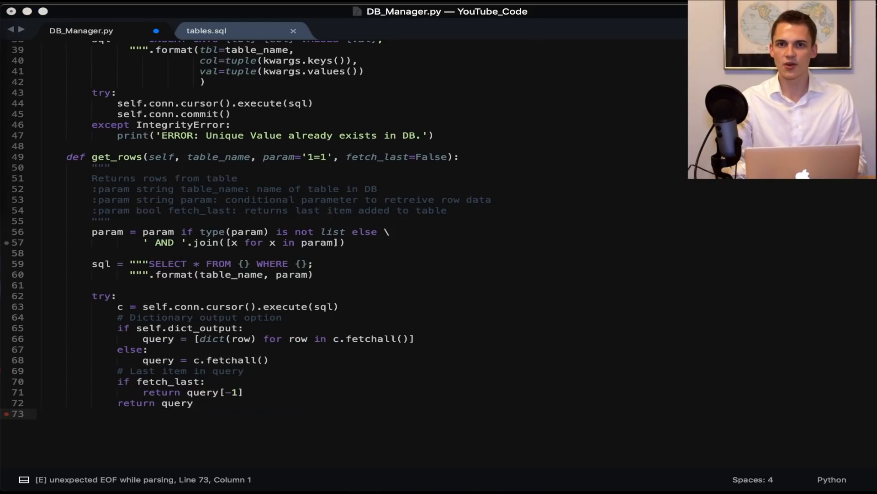
Step: Finish the except block with raise OperationalError("Cannot Execute SQL Query: ...") and a trailing newline
{"action": "scroll", "scroll_direction": "down", "scroll_amount": 3}
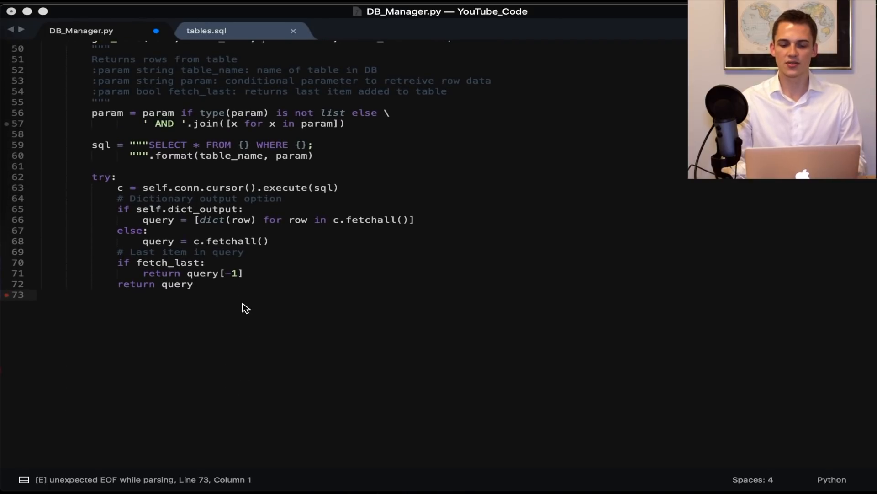
{"action": "scroll", "scroll_direction": "up", "scroll_amount": 3}
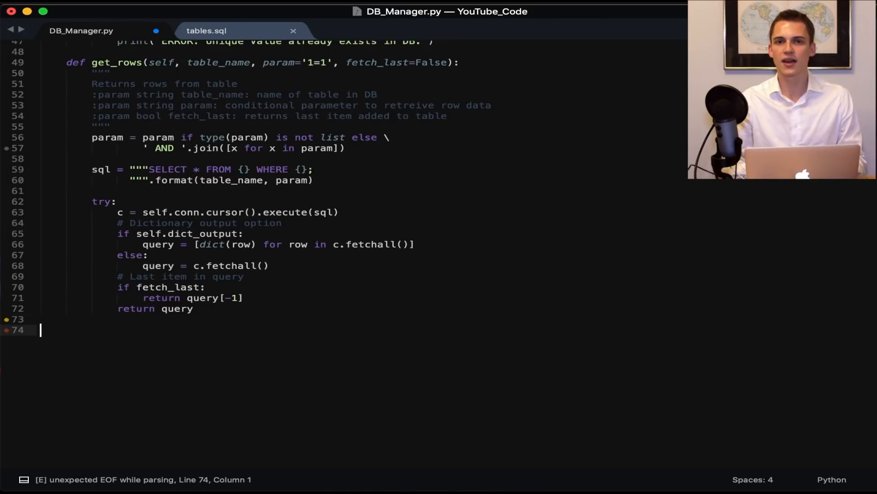
{"action": "key", "text": "backspace"}
{"action": "type", "text": "# When SQL Query is broken"}
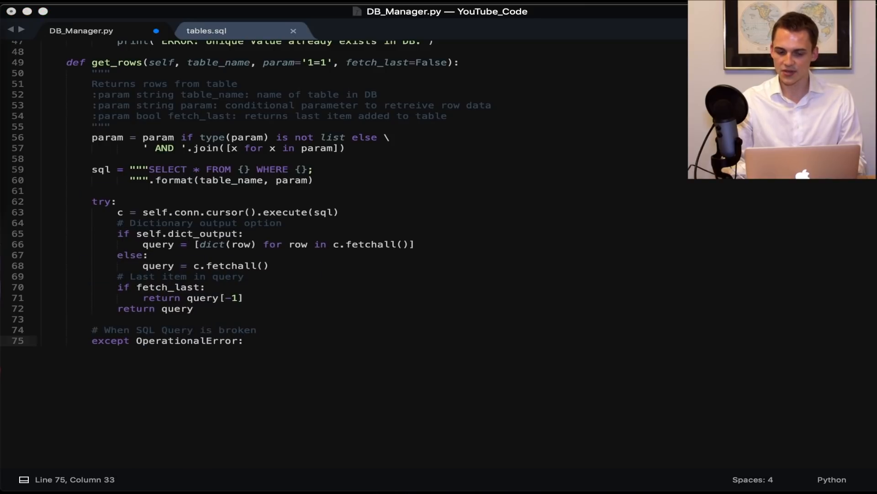
{"action": "type", "text": "r"}
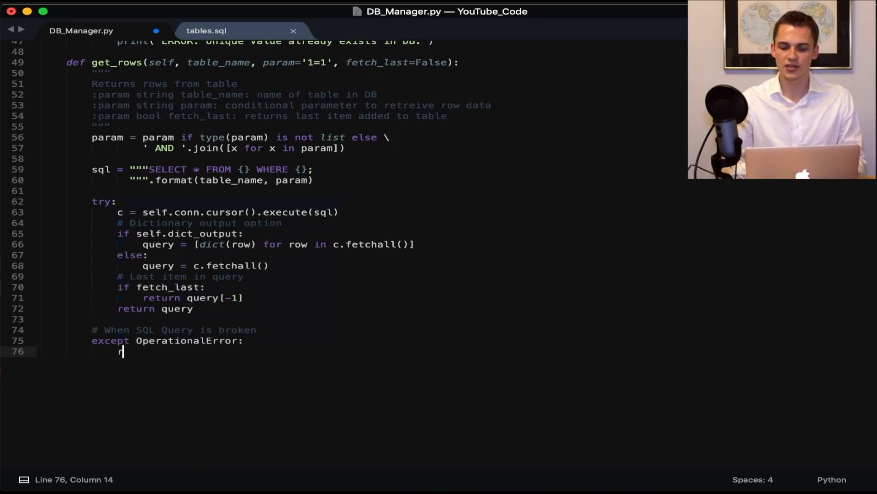
{"action": "type", "text": "aise (OperationalError(\""}
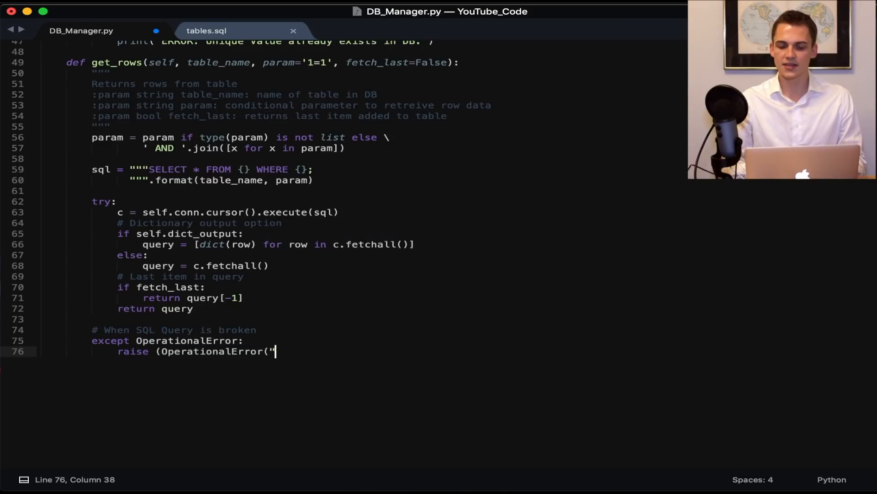
{"action": "type", "text": "Cannot Execute SQL Query: %s\" % sql"}
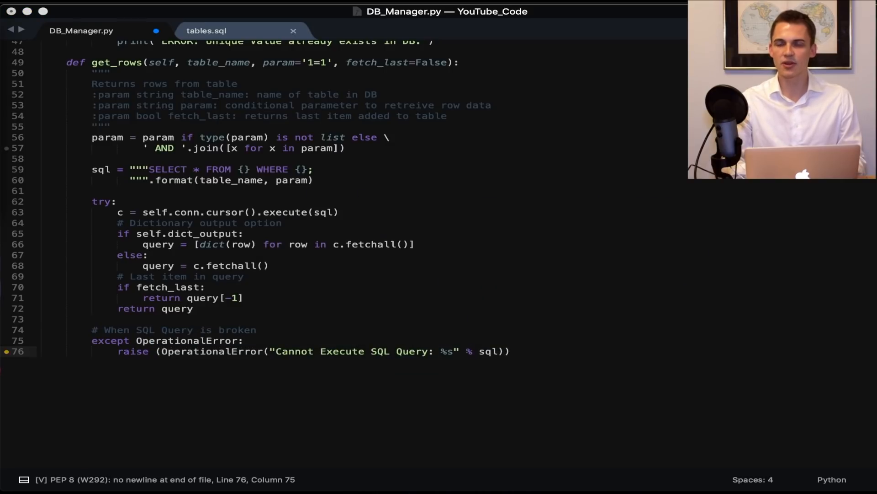
{"action": "key", "text": "Return"}
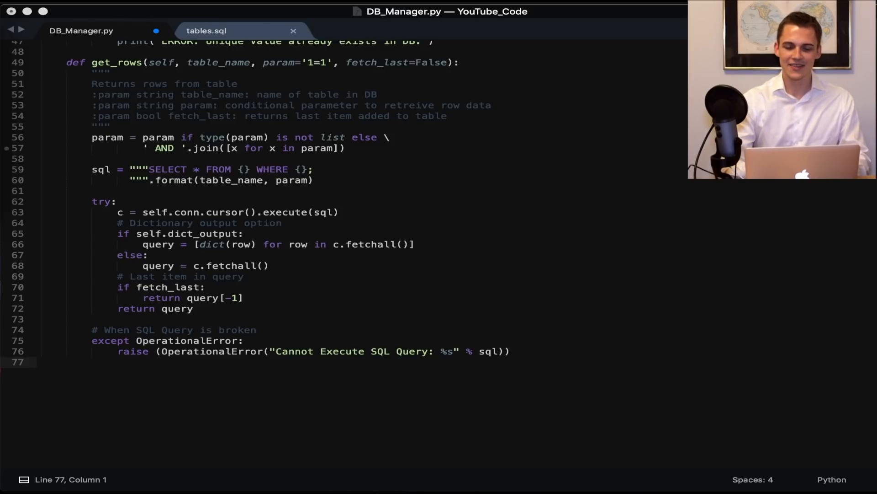
Step: Add if __name__ == '__main__': with DB and tables_script = '.{}tables.sql'.format(...) paths
{"action": "type", "text": "if __name__"}
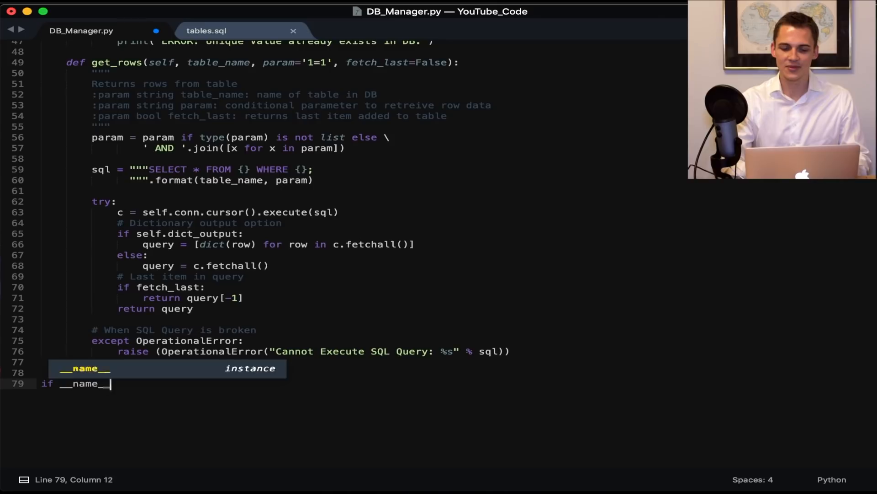
{"action": "type", "text": "== '__main__':"}
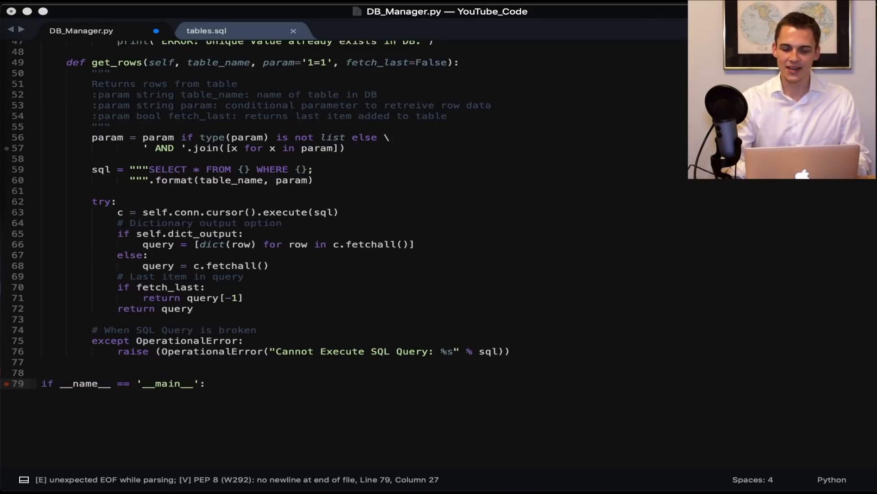
{"action": "type", "text": "D"}
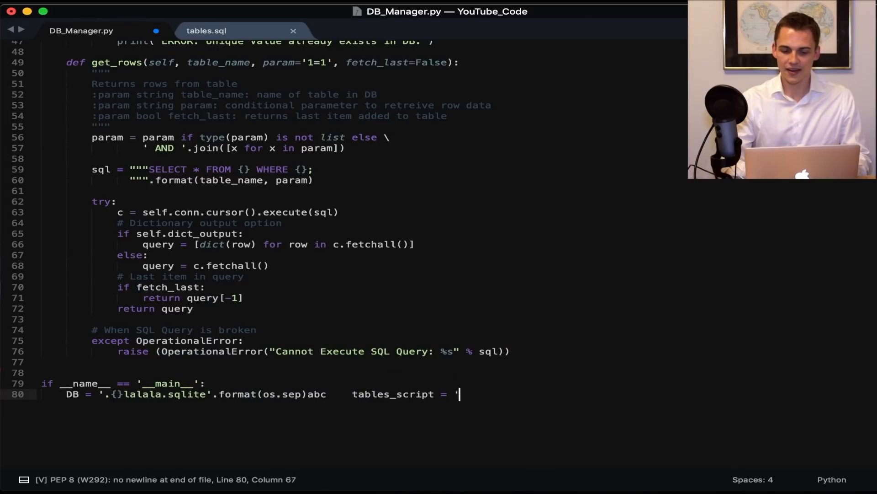
{"action": "type", "text": "'.{}tables.sql'.format(os.sep"}
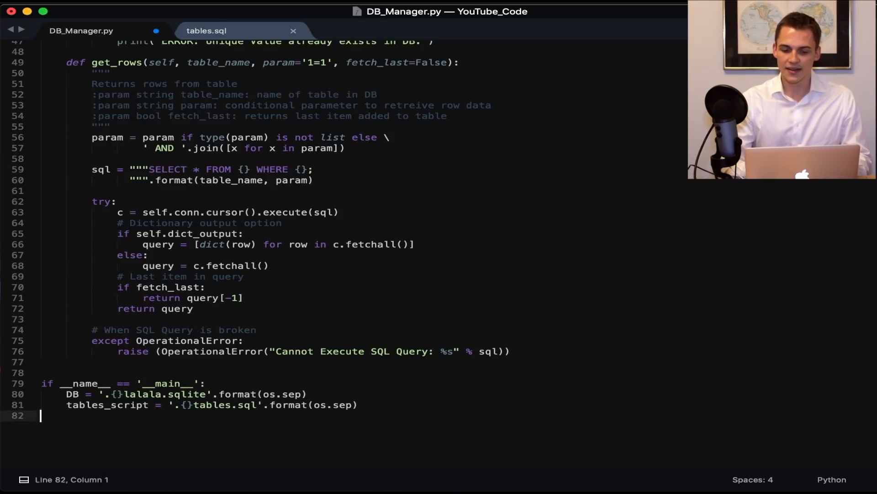
Step: Open with DB_Manager(DB, dict_output=True) as mngr and call mngr.create_table(tables_script), then build
{"action": "type", "text": "with DB_Manager(D"}
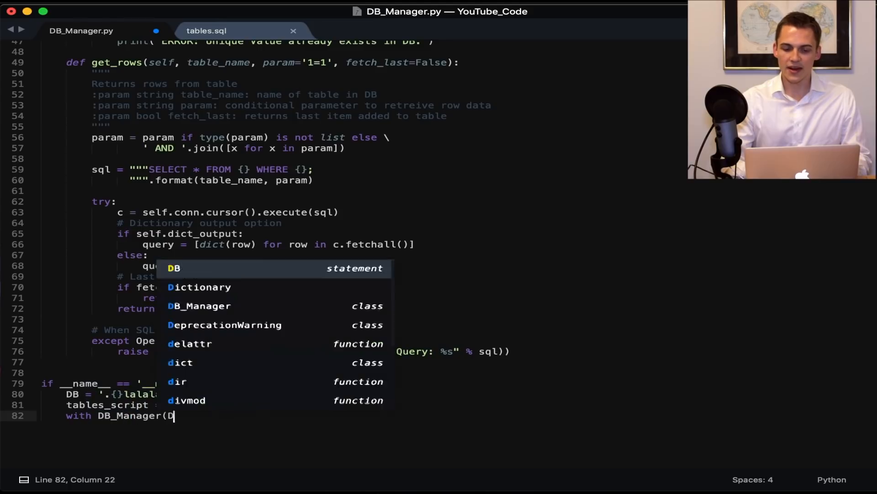
{"action": "type", "text": "B, dict_output=True) as mngr:"}
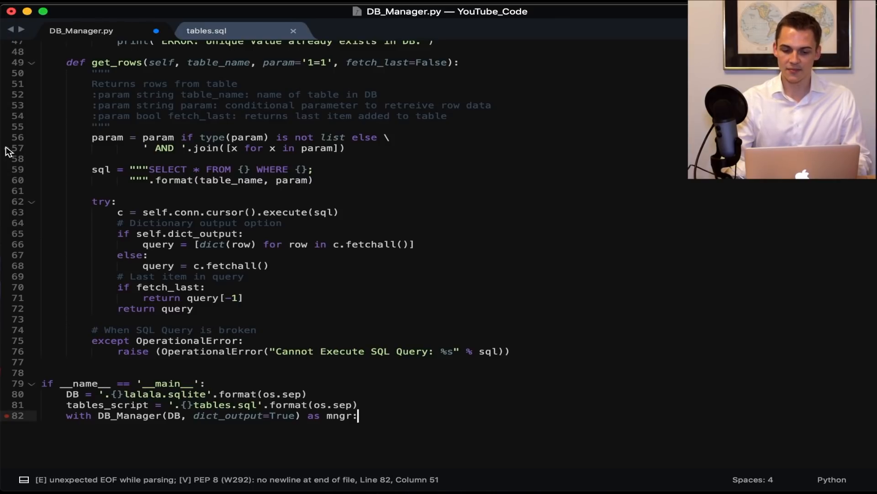
{"action": "scroll", "scroll_direction": "down", "scroll_amount": 3}
{"action": "type", "text": "mngr."}
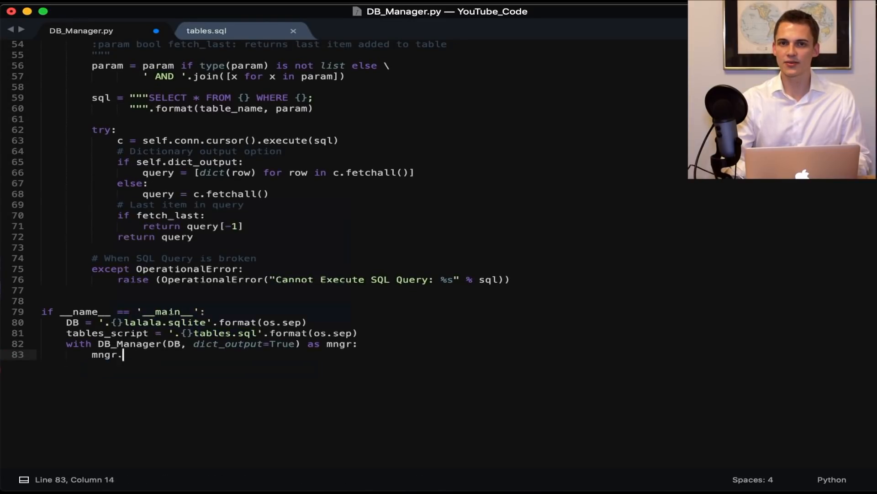
{"action": "type", "text": "create_table(tables_script)"}
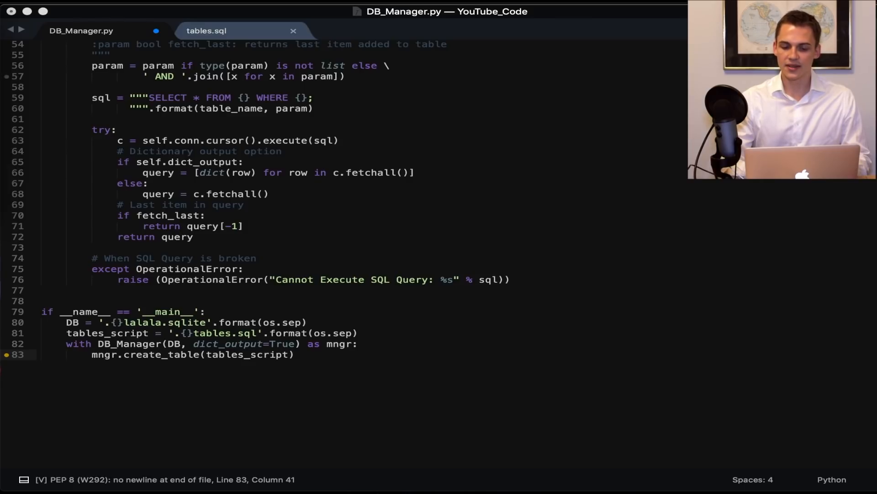
{"action": "left_click", "coordinate": [294, 355]}
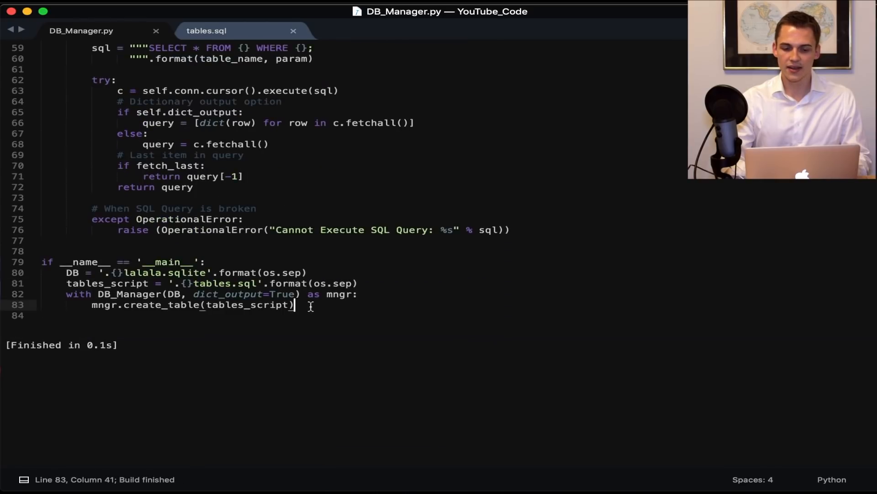
{"action": "left_click", "coordinate": [17, 29]}
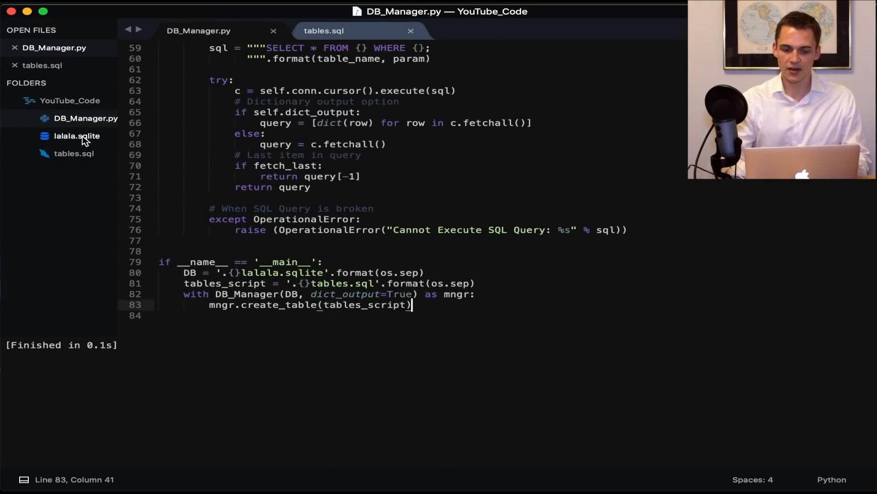
{"action": "left_click", "coordinate": [77, 136]}
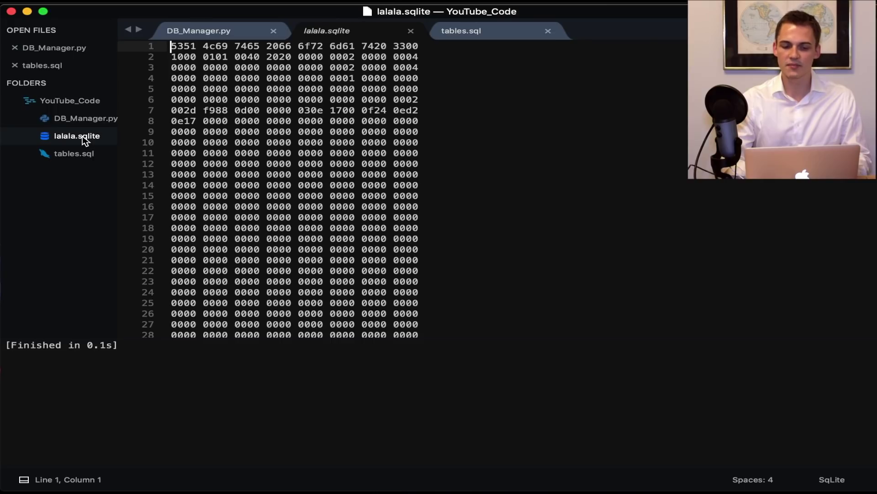
{"action": "mouse_move", "coordinate": [90, 140]}
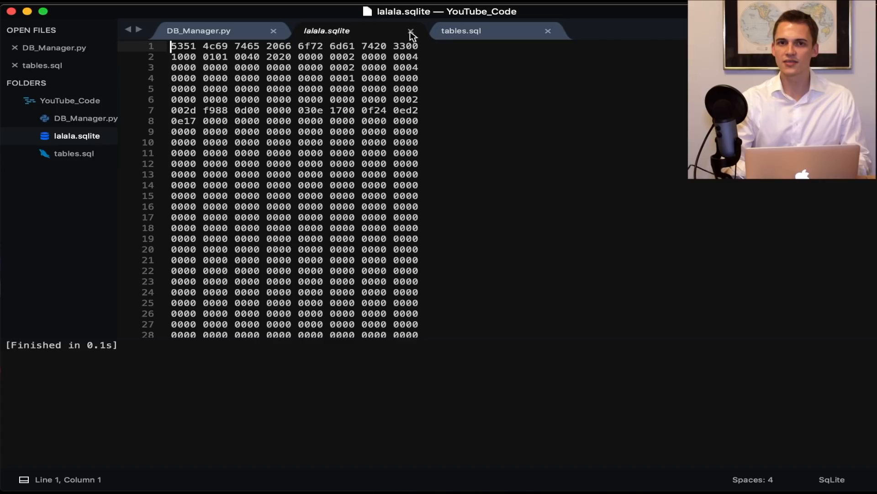
{"action": "left_click", "coordinate": [411, 31]}
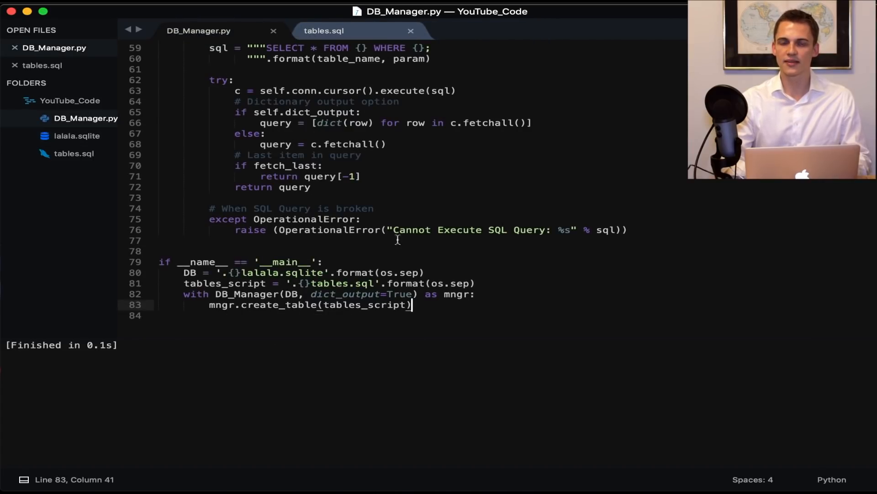
{"action": "mouse_move", "coordinate": [424, 308]}
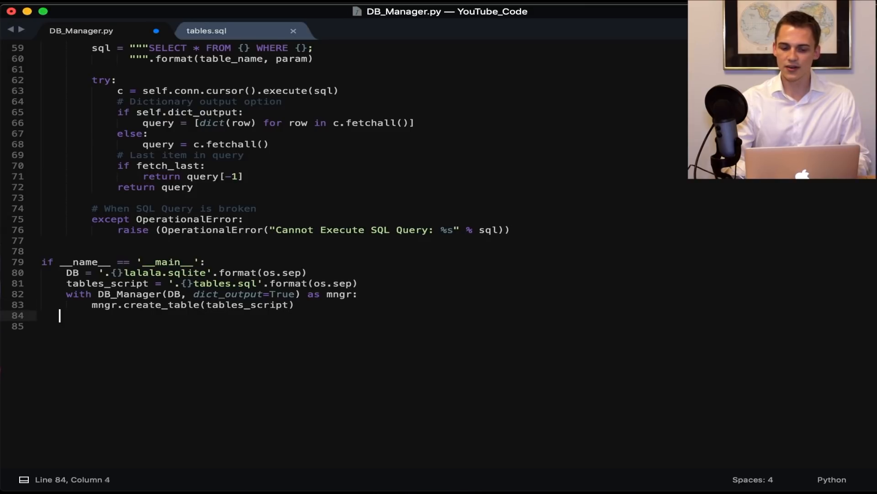
Step: Add the hander contact dict v, mngr.insert_row(table_name='contacts', **v) and print get_rows('contacts') filtered by first_name LIKE "hander" and contact_id
{"action": "type", "text": "v = {'first_name': 'hander',"}
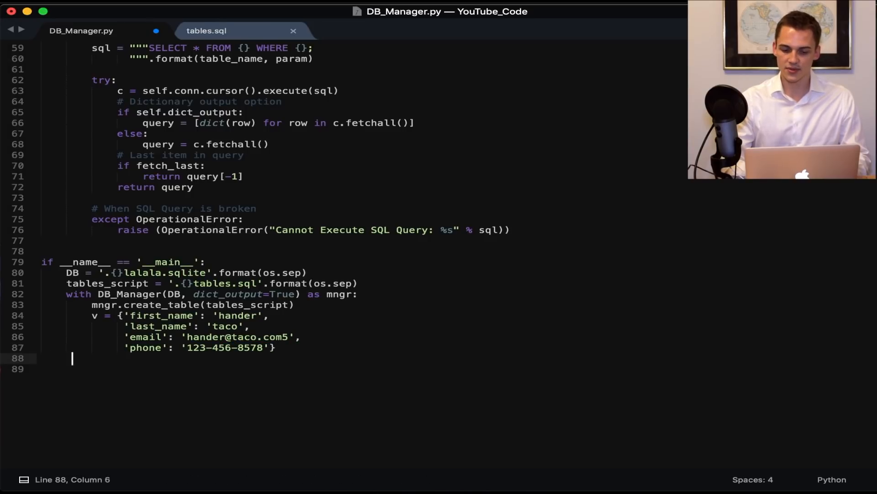
{"action": "type", "text": "mngr.insert_row(table_name='contacts', **v"}
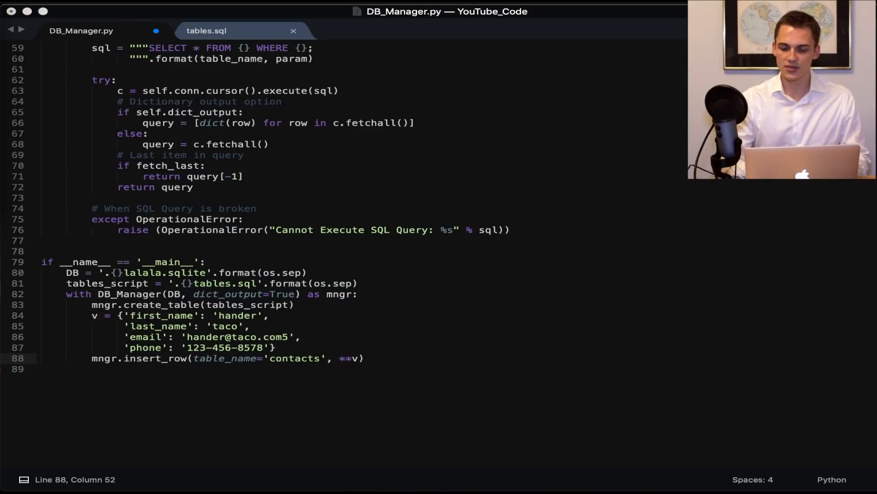
{"action": "left_click", "coordinate": [362, 358]}
{"action": "type", "text": "print"}
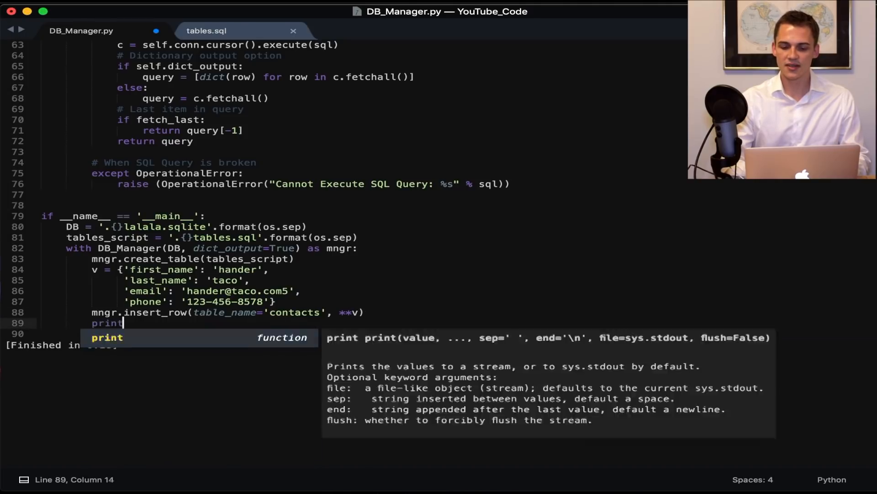
{"action": "type", "text": "(mngr.get_rows('contacts', param=['first_name"}
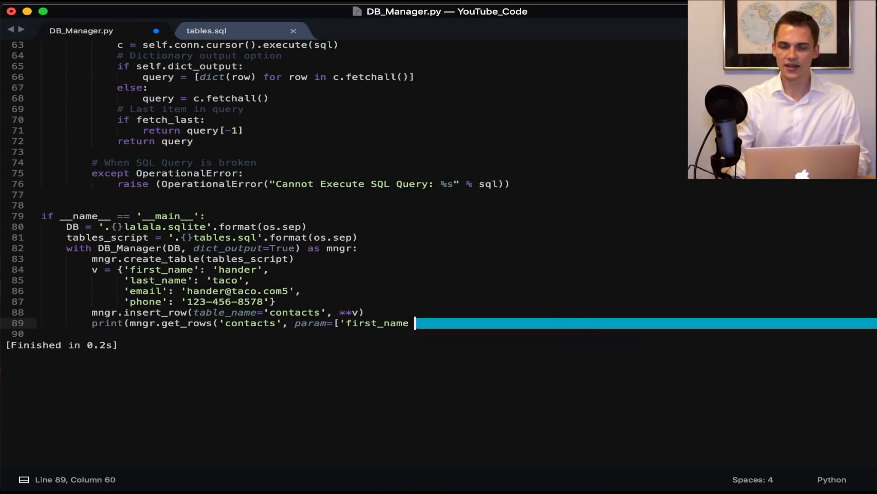
{"action": "type", "text": "LIKE \"hander\"', 'contact_id > 2']"}
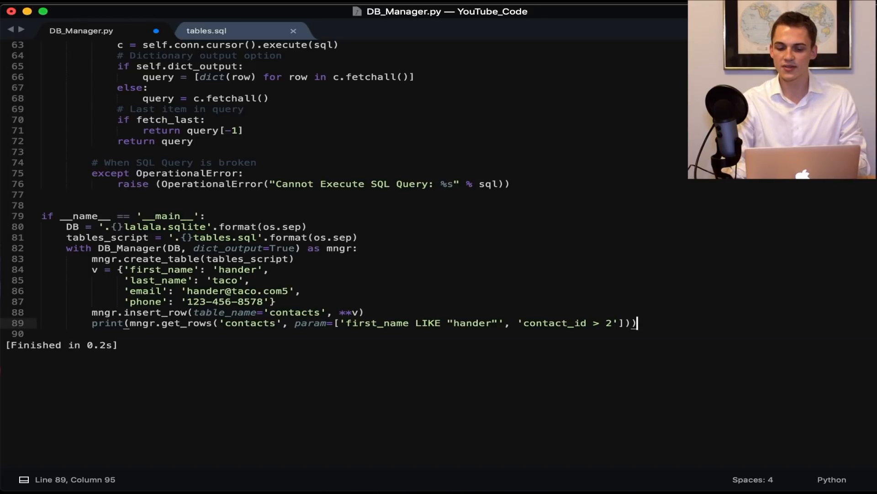
Step: Comment out the insert_row call and rebuild, checking the empty-list output for the contacts query
{"action": "scroll", "scroll_direction": "up", "scroll_amount": 3}
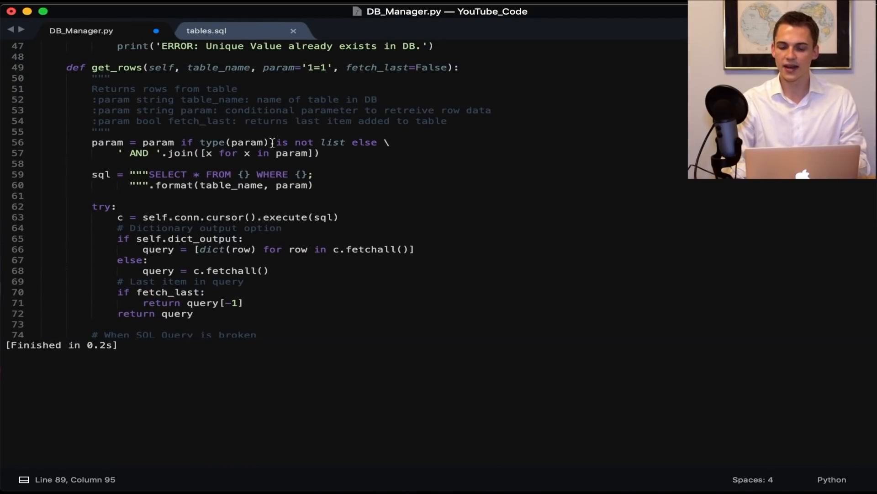
{"action": "scroll", "scroll_direction": "down", "scroll_amount": 3}
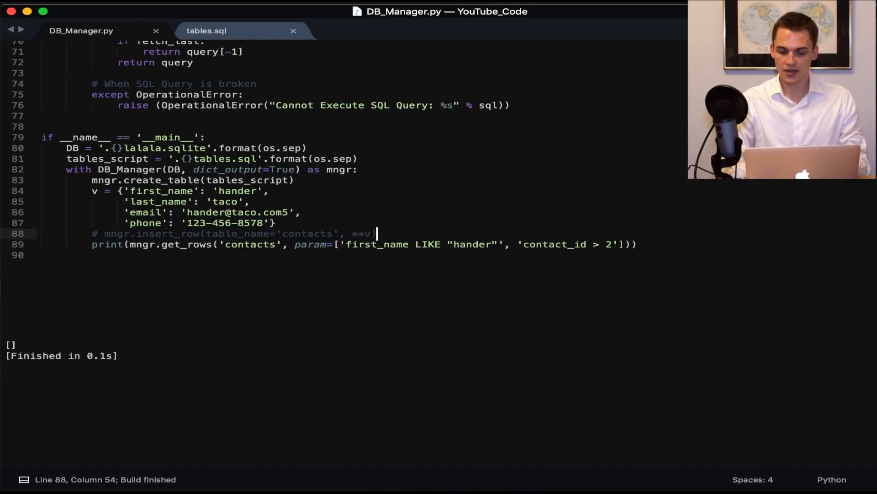
{"action": "mouse_move", "coordinate": [640, 237]}
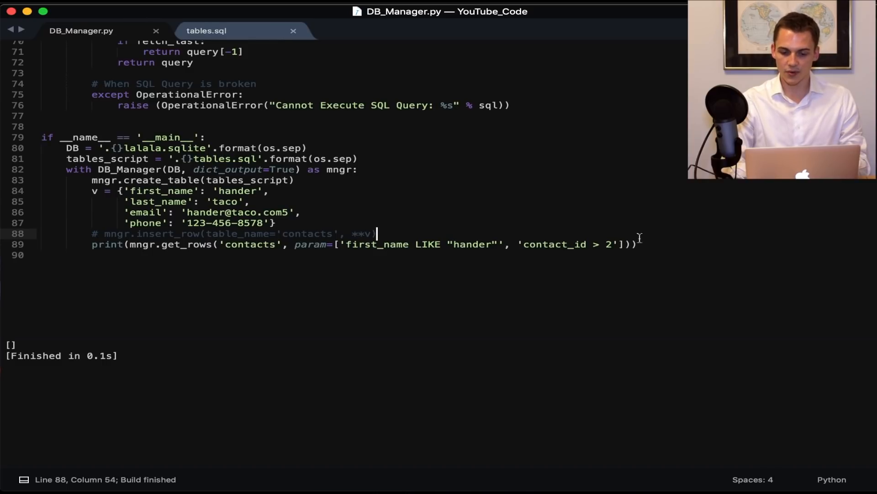
{"action": "left_click", "coordinate": [610, 244]}
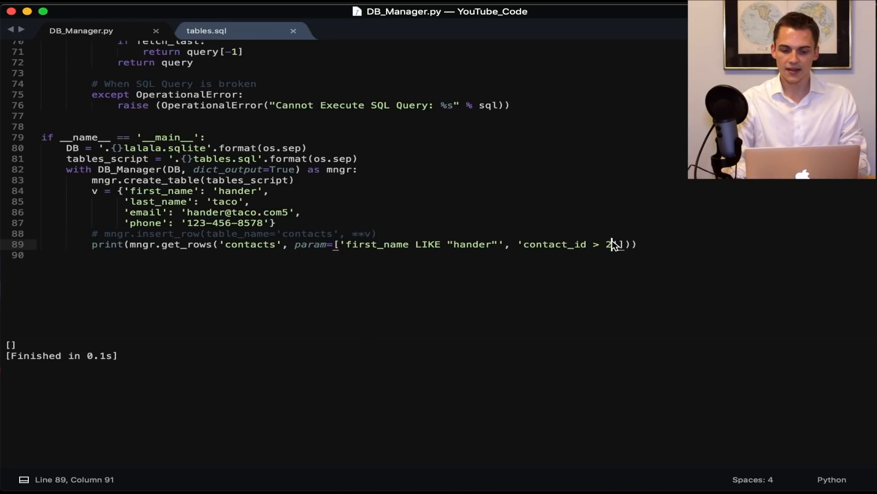